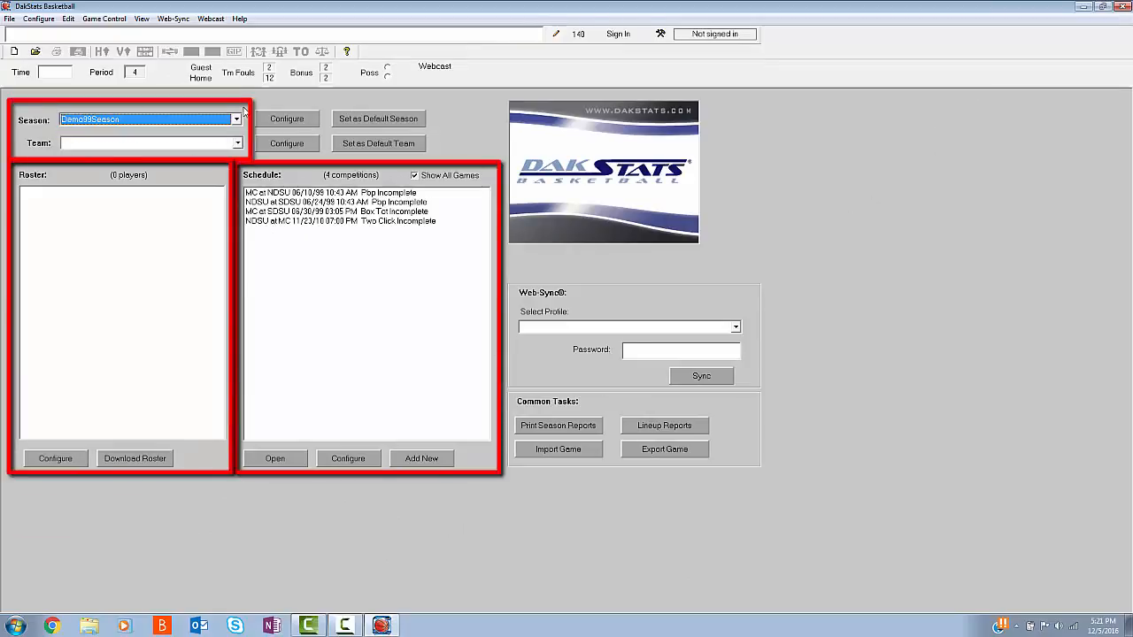
- Choose North Delaware State University from the Team list to view its 20-player roster
{"action": "left_click", "coordinate": [236, 143]}
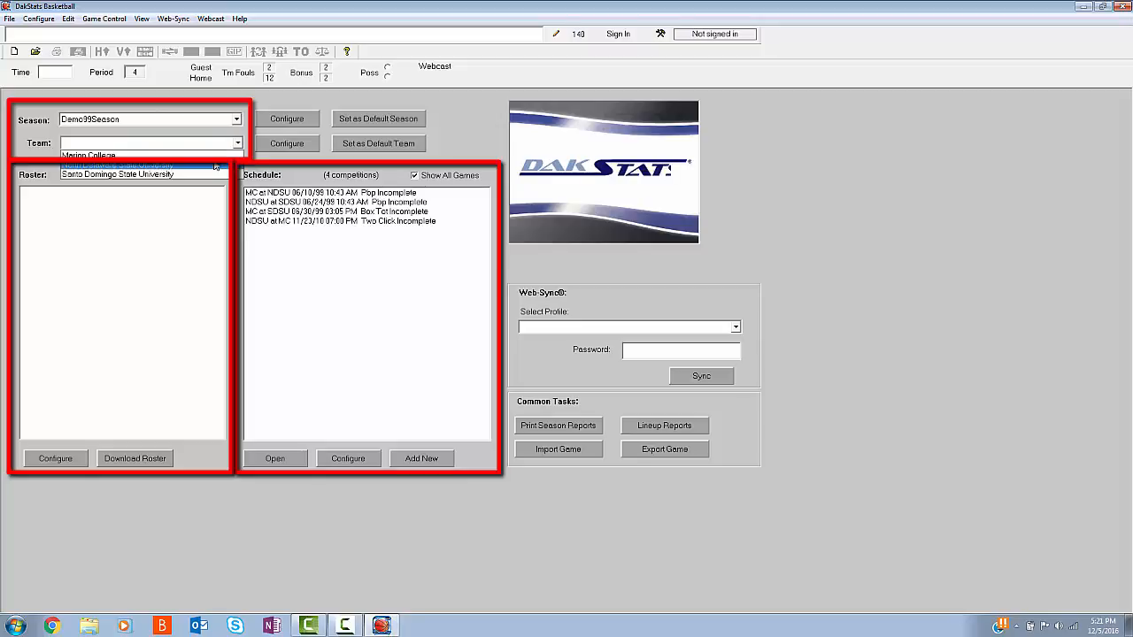
{"action": "left_click", "coordinate": [117, 165]}
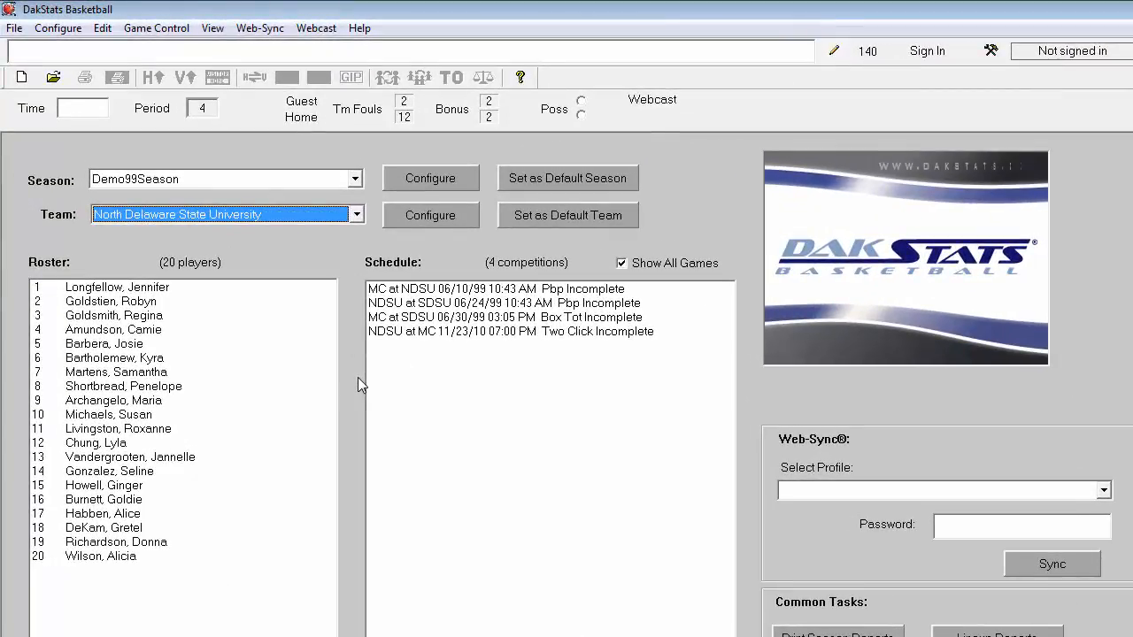
- Add a new season in Season and System Preferences titled 'Men's Basketball'
{"action": "left_click", "coordinate": [58, 28]}
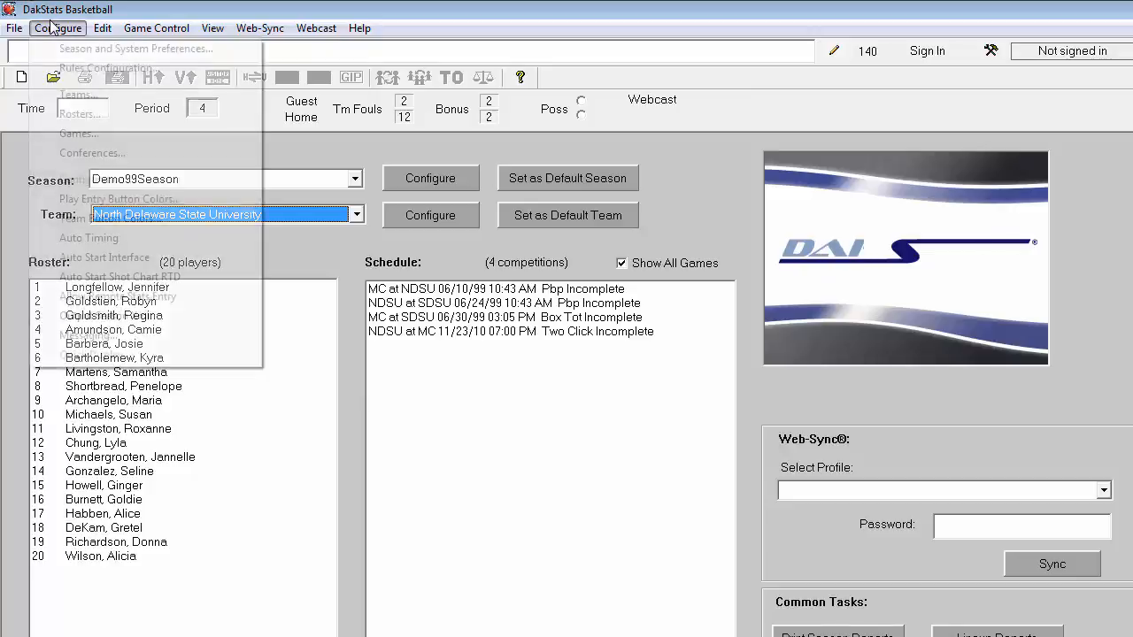
{"action": "left_click", "coordinate": [135, 48]}
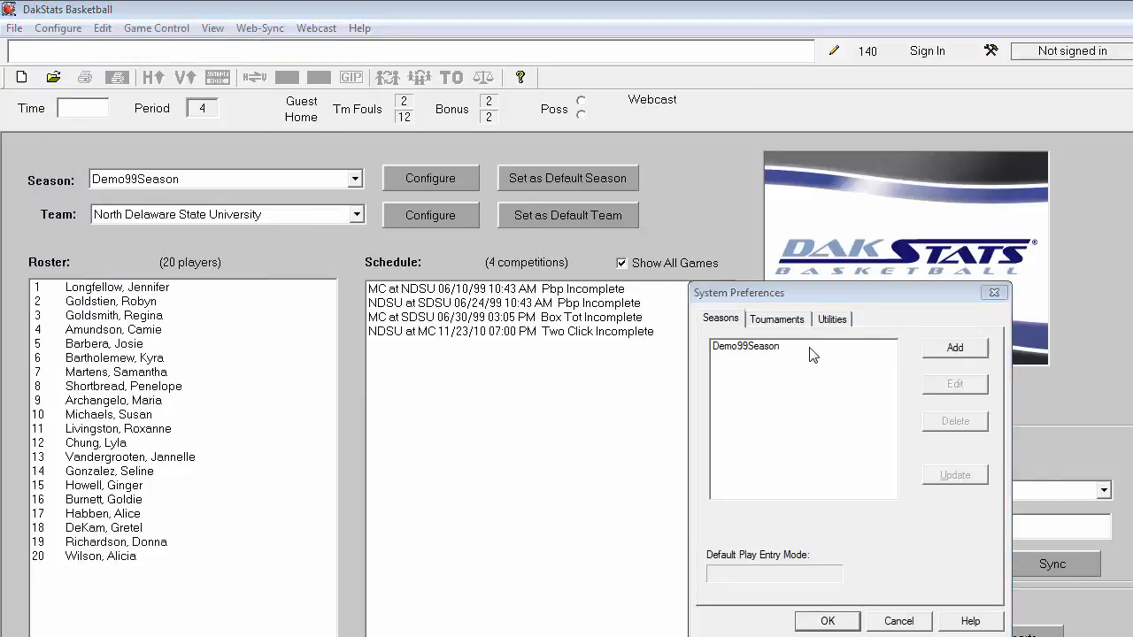
{"action": "left_click", "coordinate": [955, 347]}
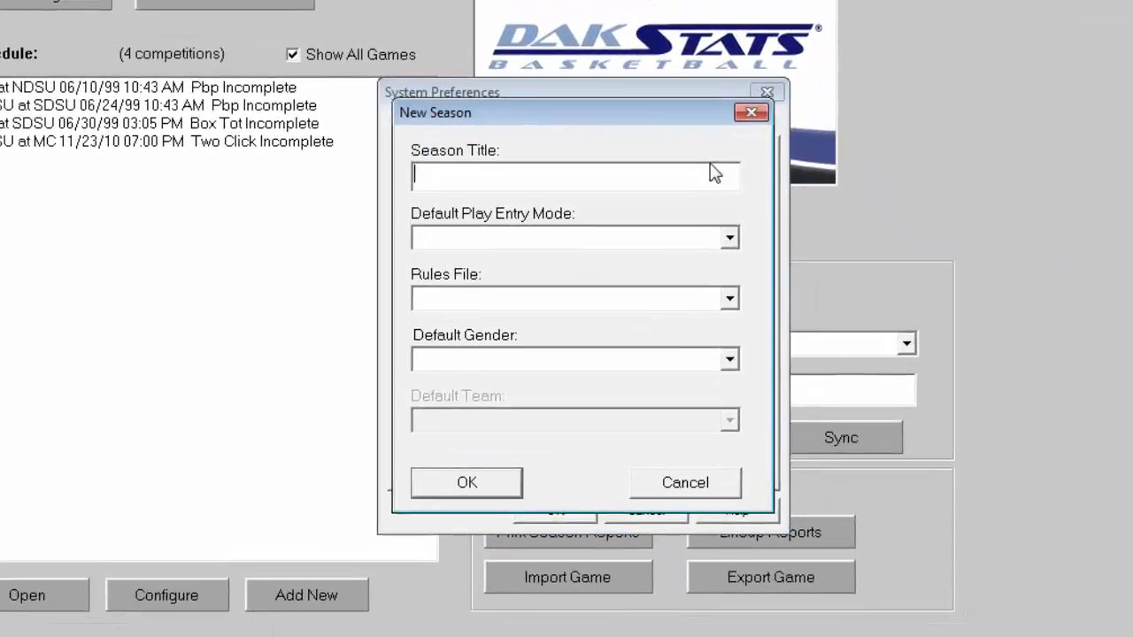
{"action": "type", "text": "M"}
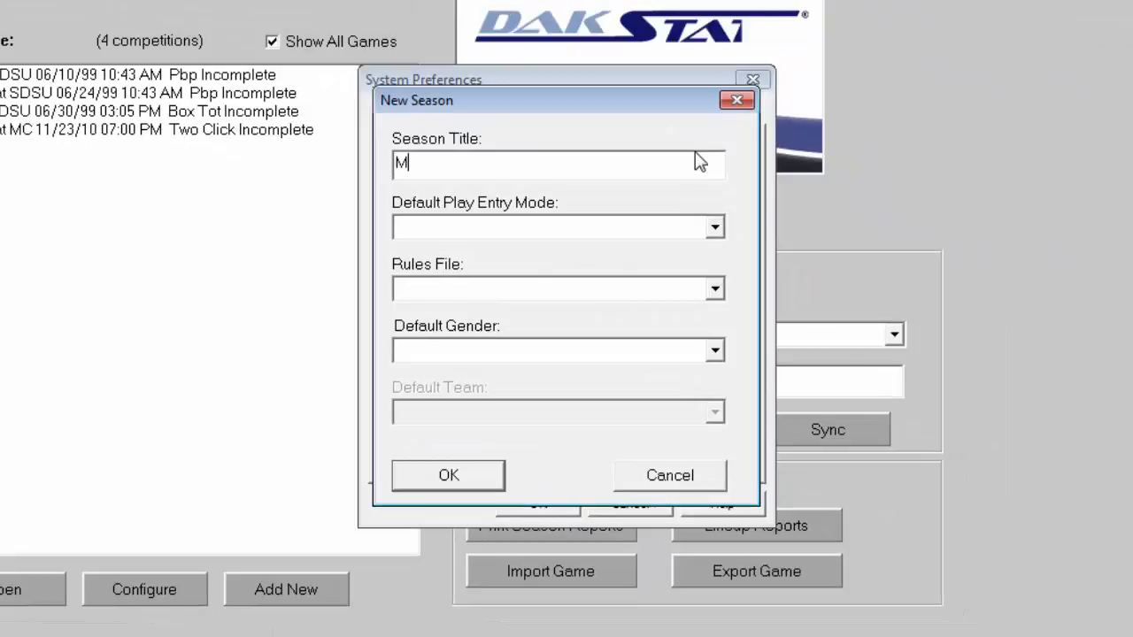
{"action": "type", "text": "en's Bas"}
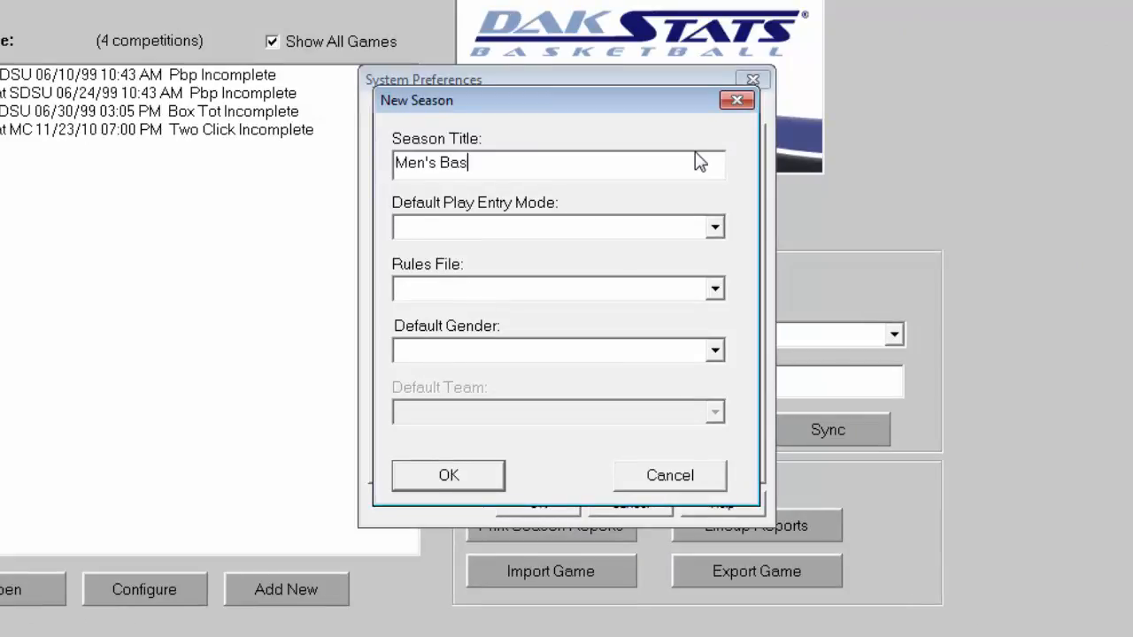
{"action": "type", "text": "ketball"}
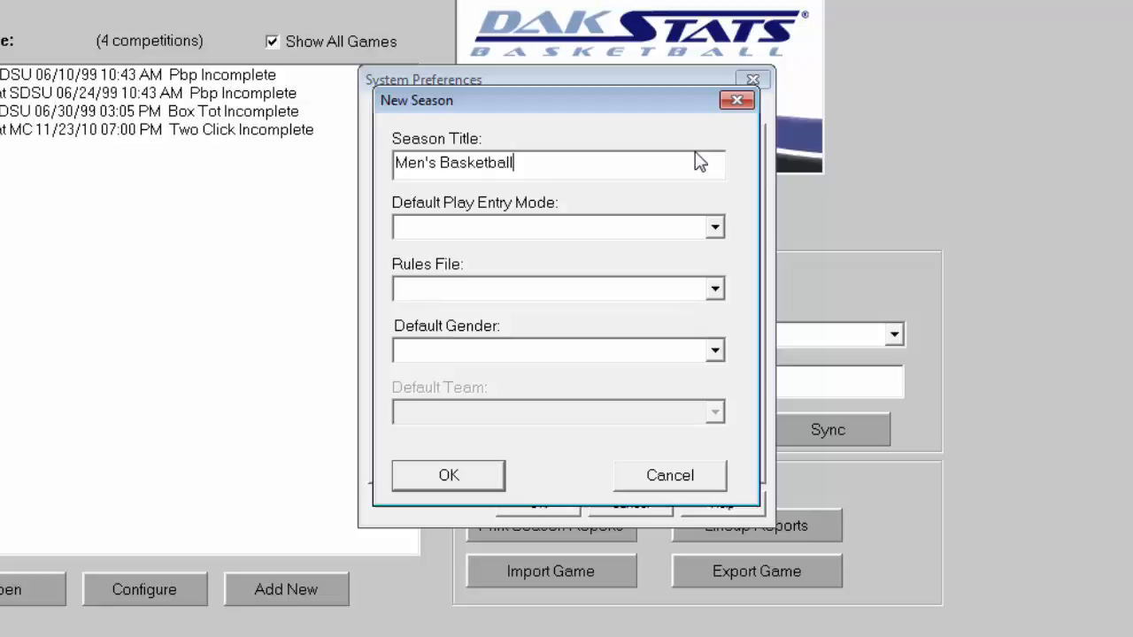
- Give the season Play-by-play: Simple mode and RulesNCAA.ini, confirm it, and decline Web-Sync
{"action": "left_click", "coordinate": [714, 227]}
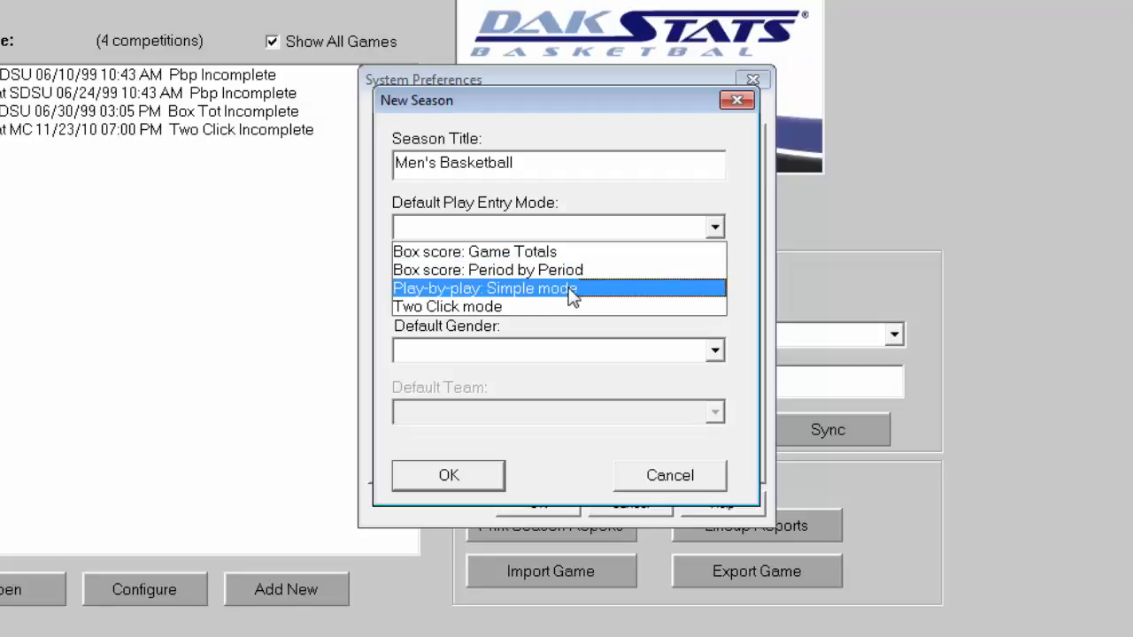
{"action": "mouse_move", "coordinate": [588, 299]}
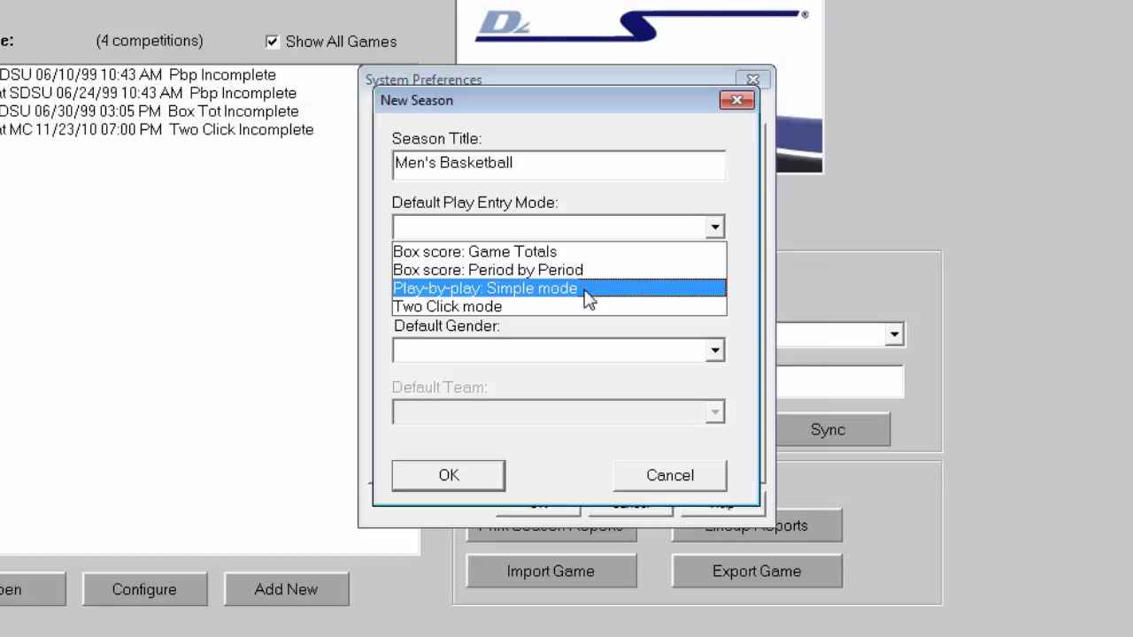
{"action": "left_click", "coordinate": [485, 288]}
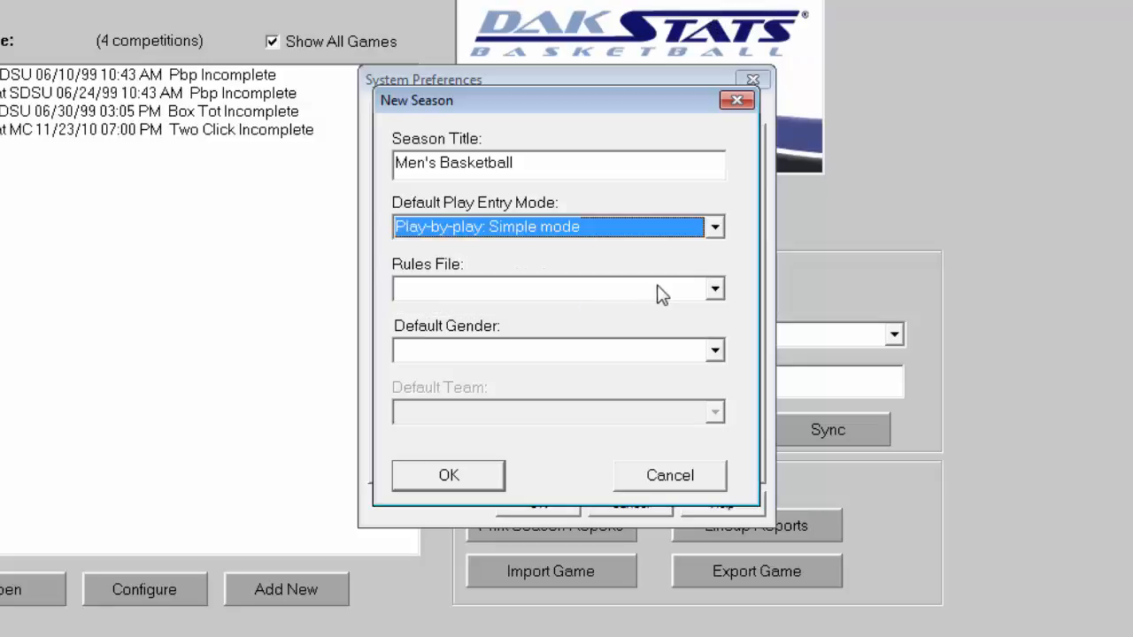
{"action": "left_click", "coordinate": [713, 288]}
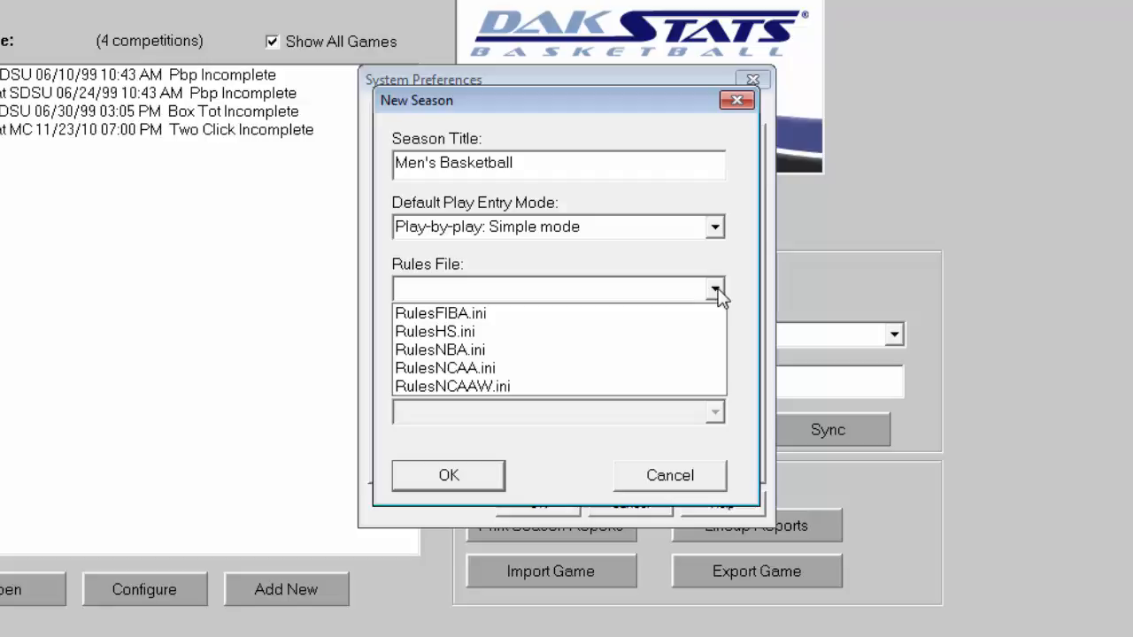
{"action": "left_click", "coordinate": [445, 367]}
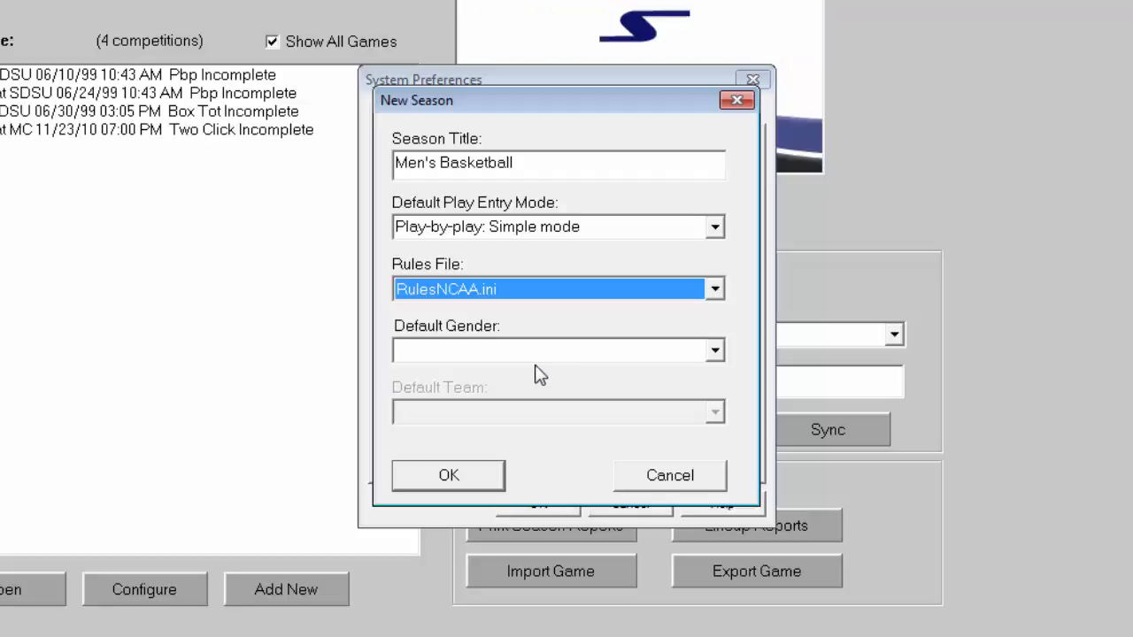
{"action": "left_click", "coordinate": [714, 350]}
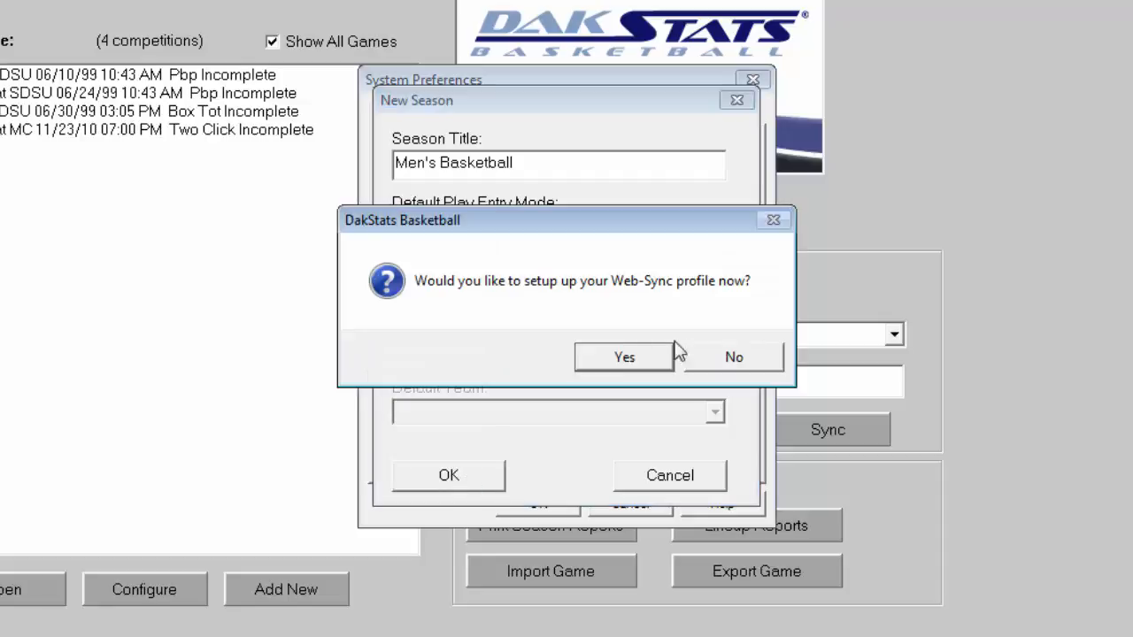
{"action": "left_click", "coordinate": [734, 357]}
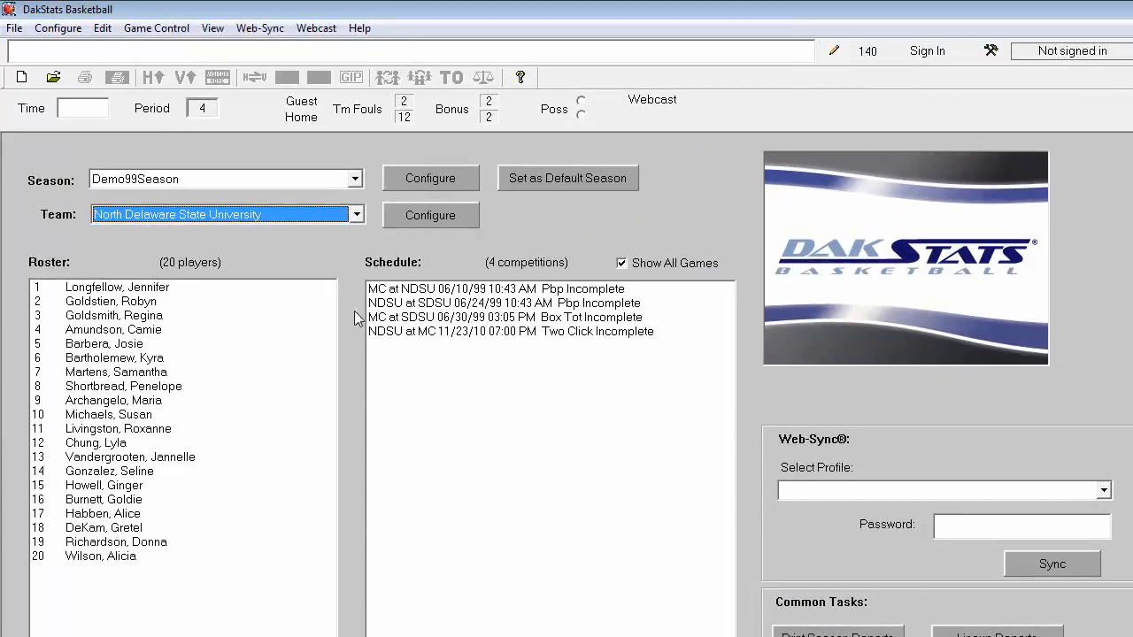
{"action": "left_click", "coordinate": [58, 27]}
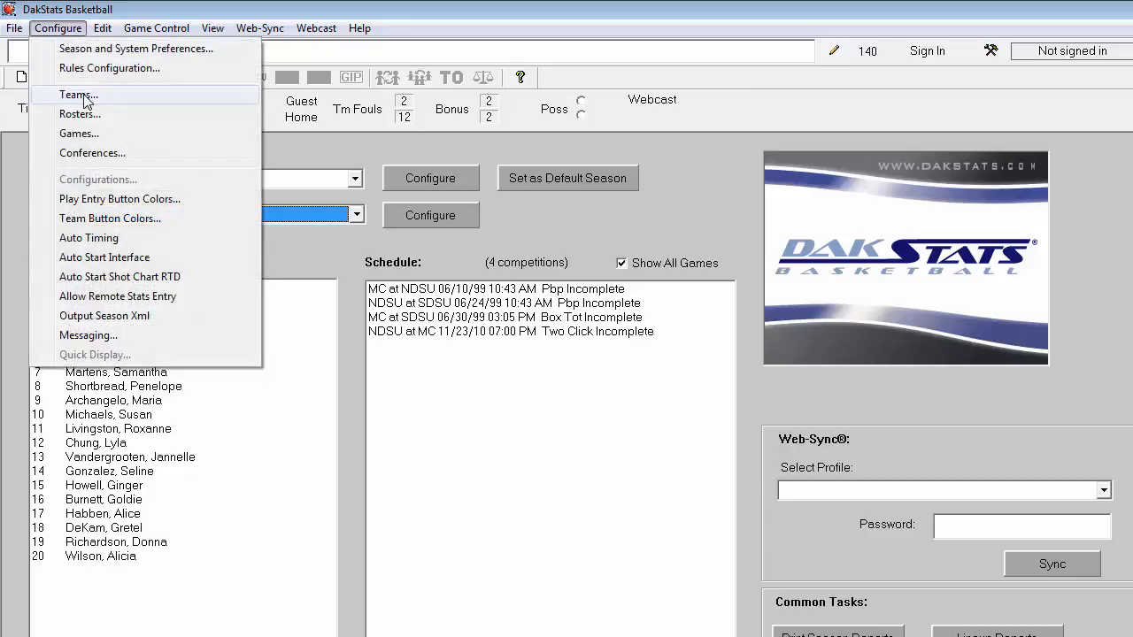
- Add team South Dakota State University Jackrabbits, abbreviated SDSU, to the Men's Basketball season
{"action": "left_click", "coordinate": [75, 94]}
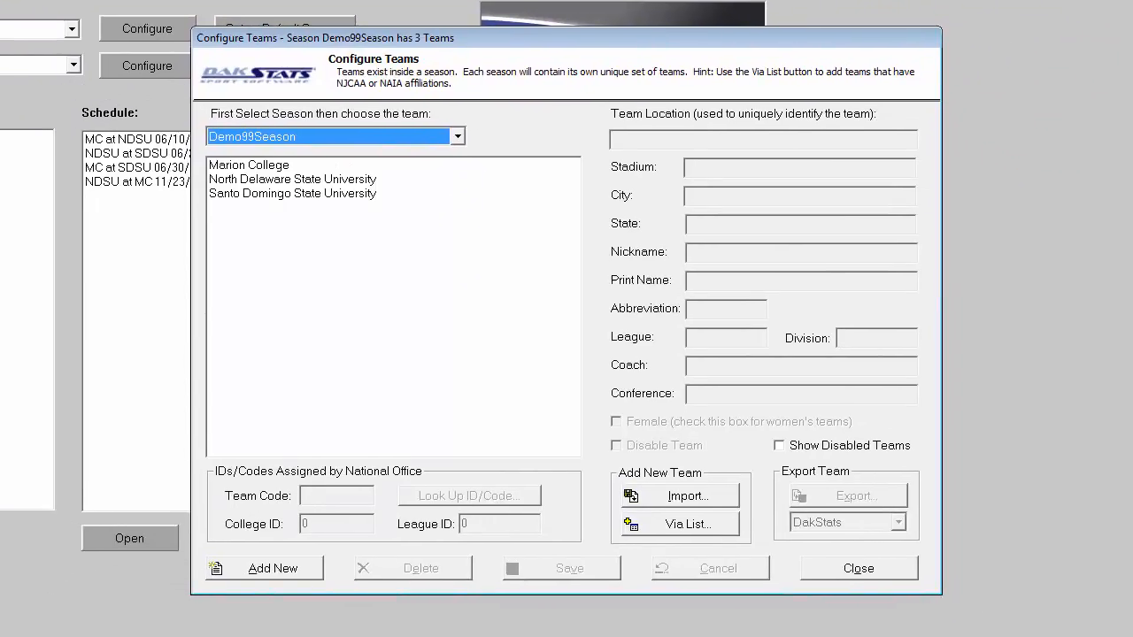
{"action": "left_click", "coordinate": [457, 136]}
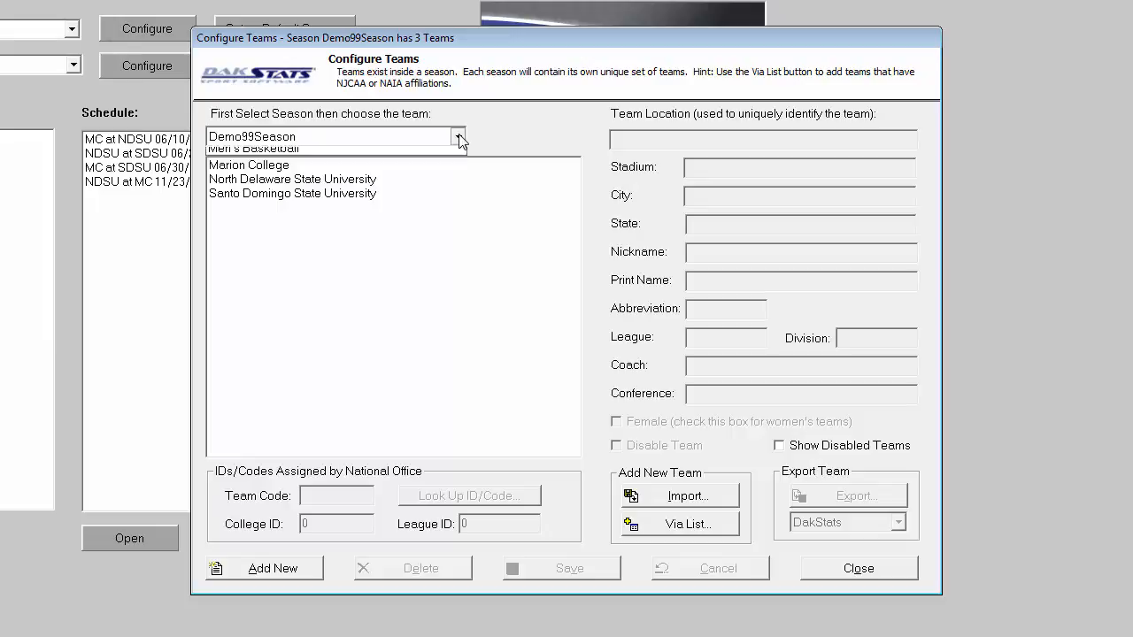
{"action": "left_click", "coordinate": [253, 148]}
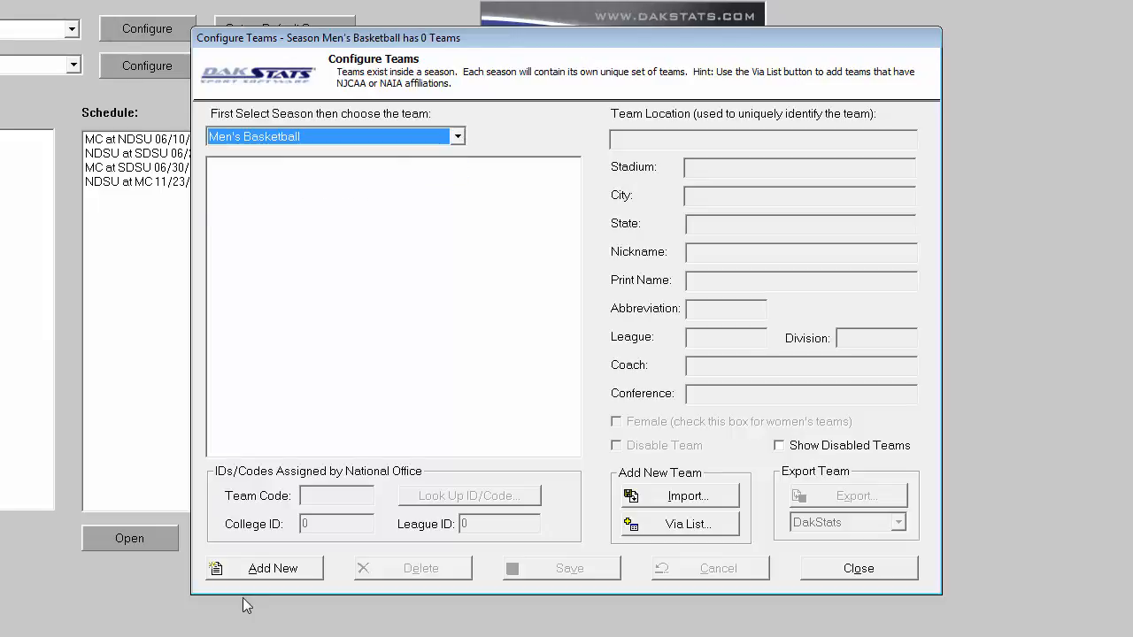
{"action": "left_click", "coordinate": [273, 568]}
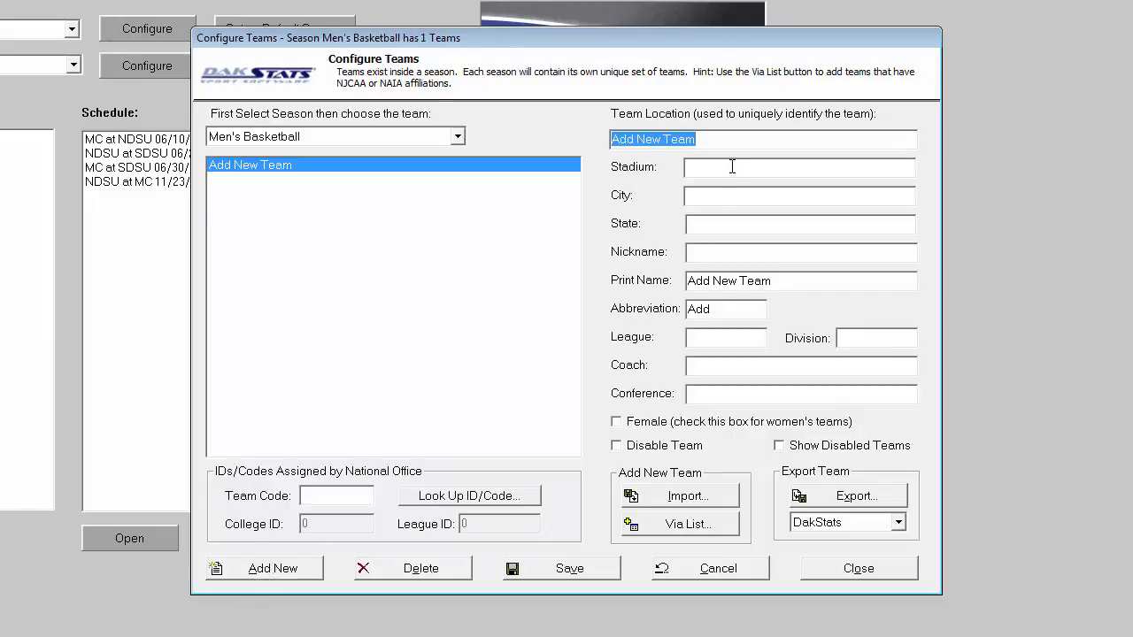
{"action": "type", "text": "South Dako"}
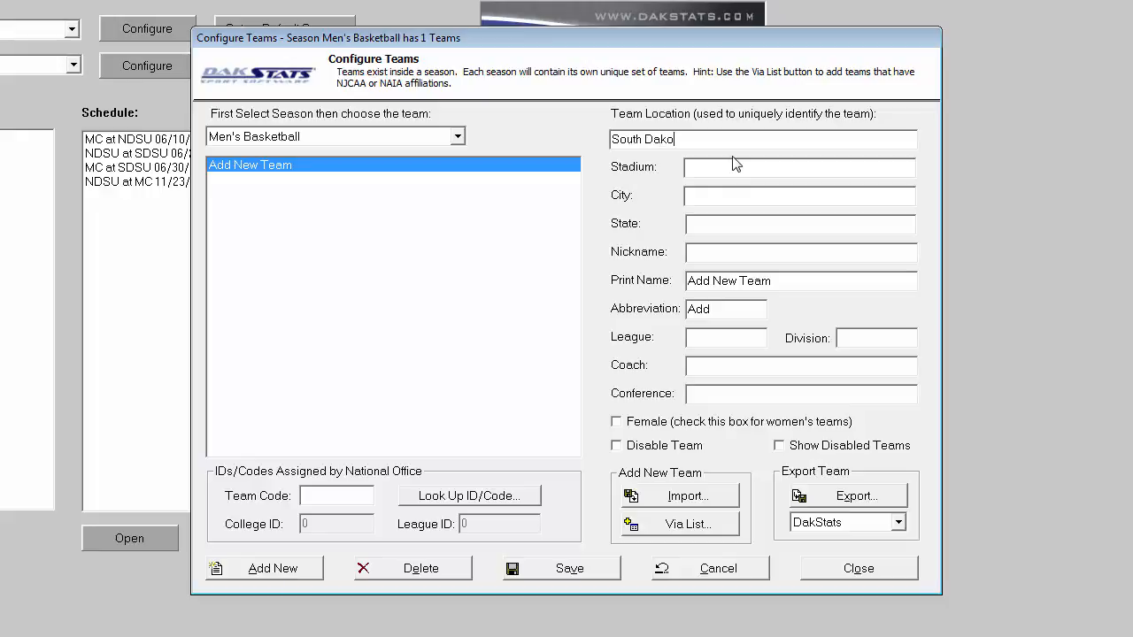
{"action": "type", "text": "ta State"}
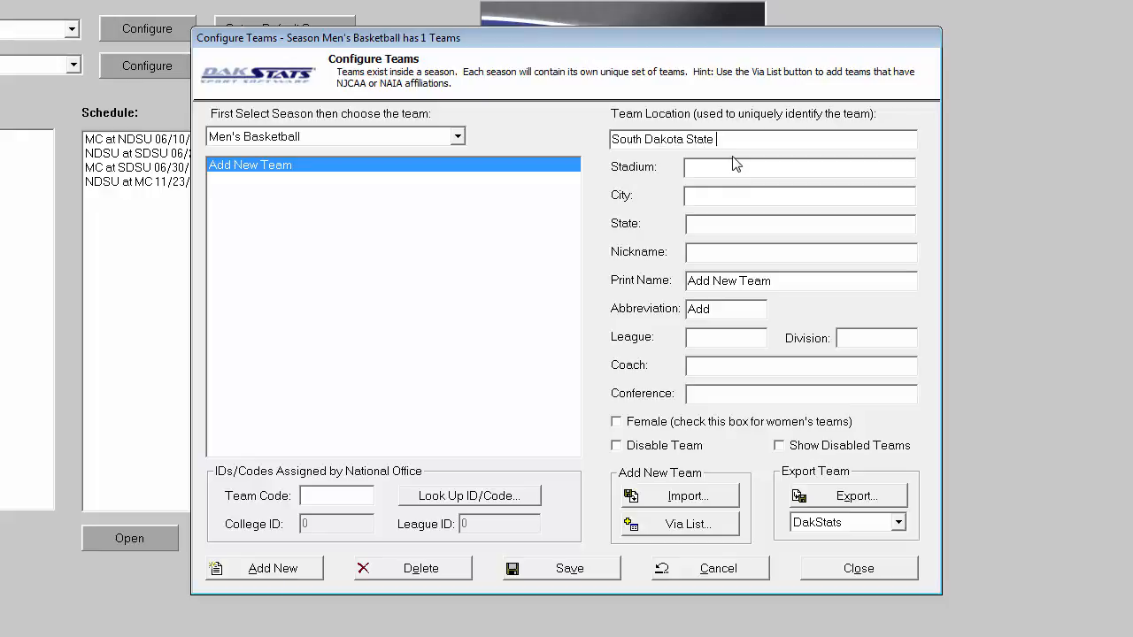
{"action": "type", "text": "University"}
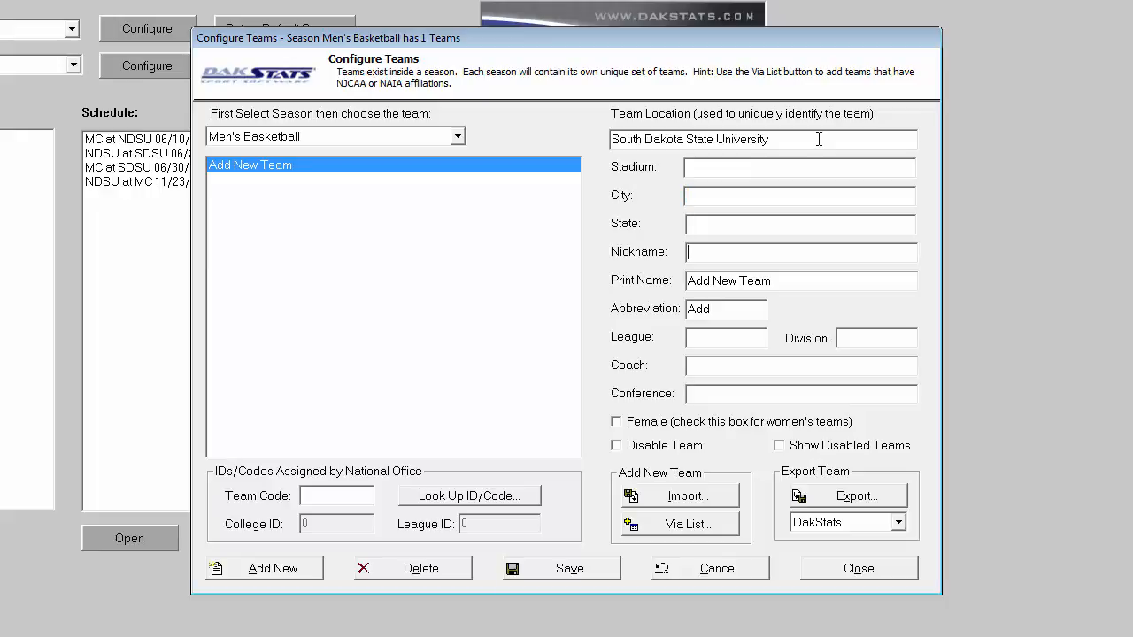
{"action": "type", "text": "Jackrabb"}
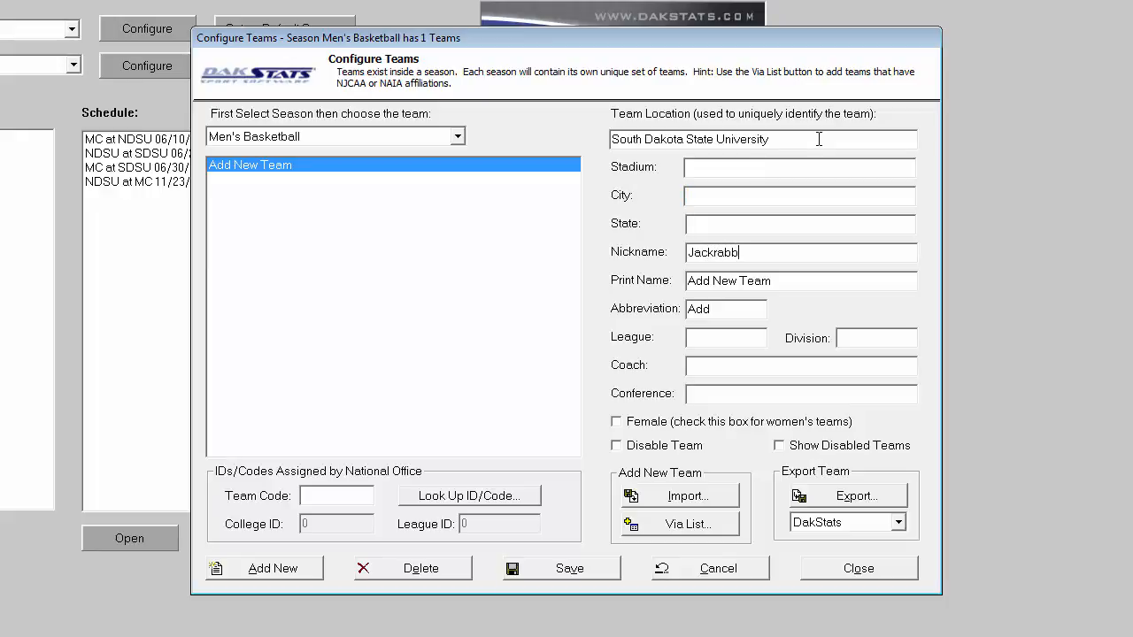
{"action": "type", "text": "its"}
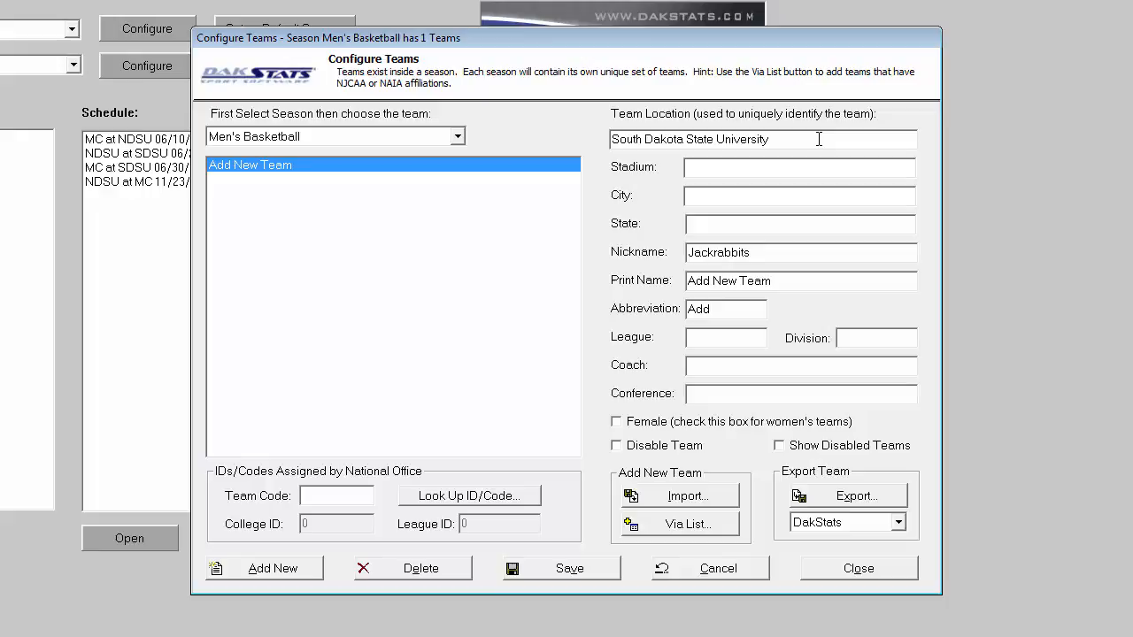
{"action": "type", "text": "SDSU Jacks"}
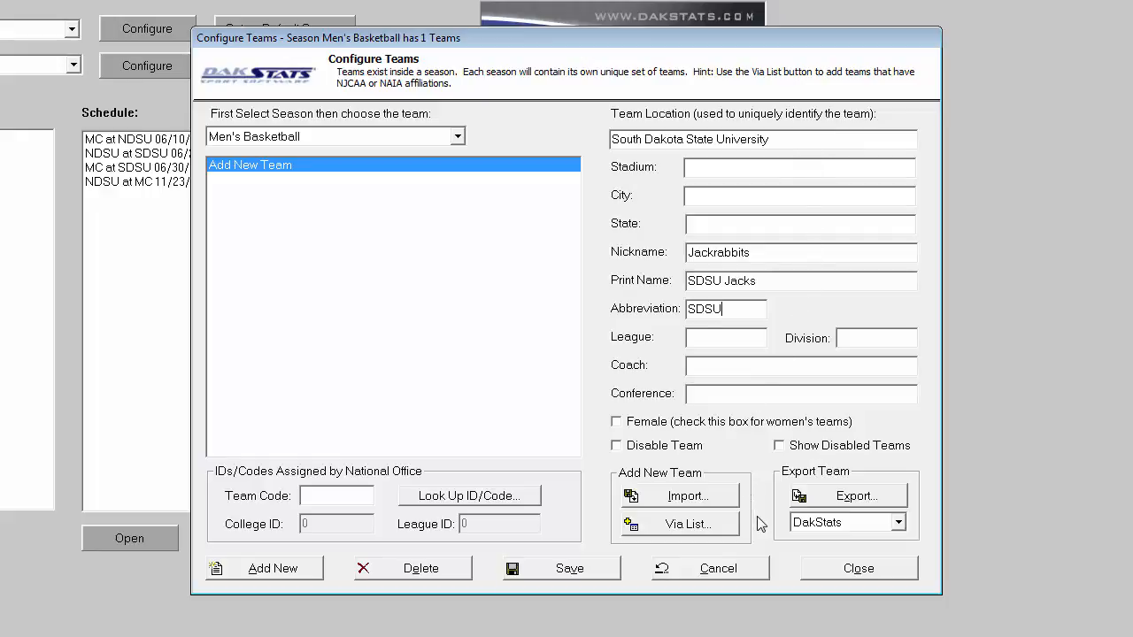
- Browse the league ID lookup list and cancel without assigning a league
{"action": "left_click", "coordinate": [469, 495]}
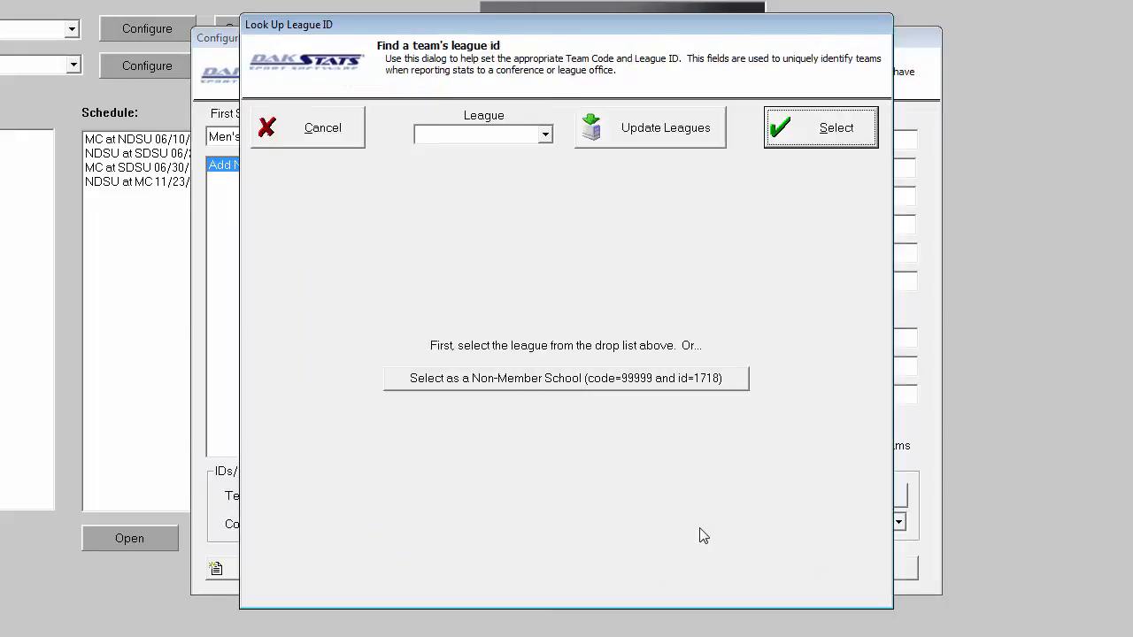
{"action": "mouse_move", "coordinate": [548, 131]}
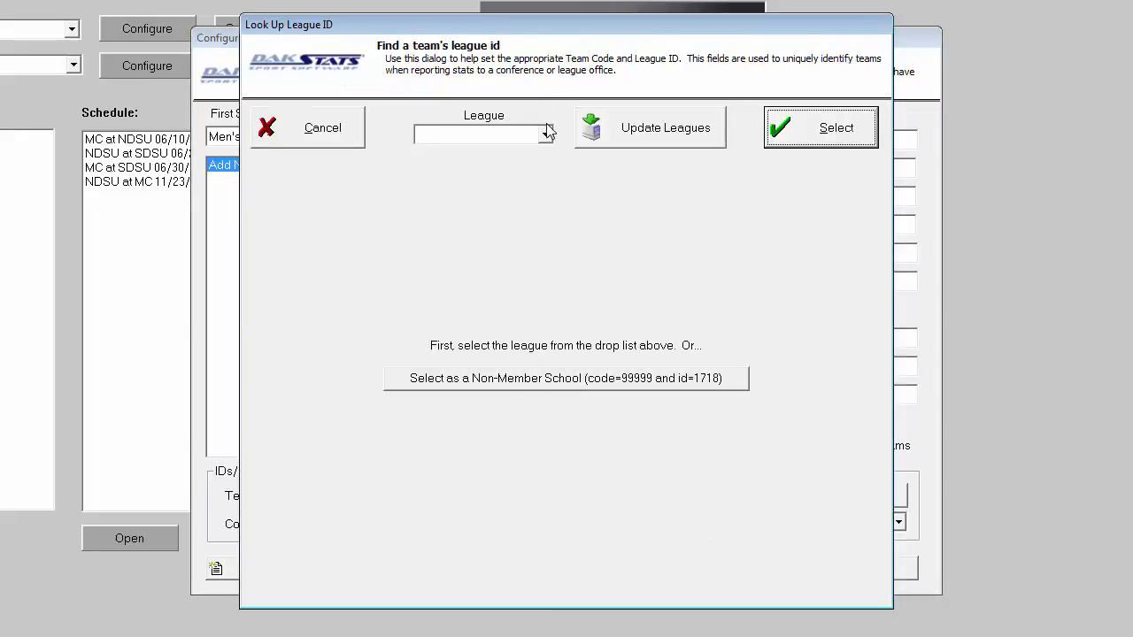
{"action": "left_click", "coordinate": [546, 134]}
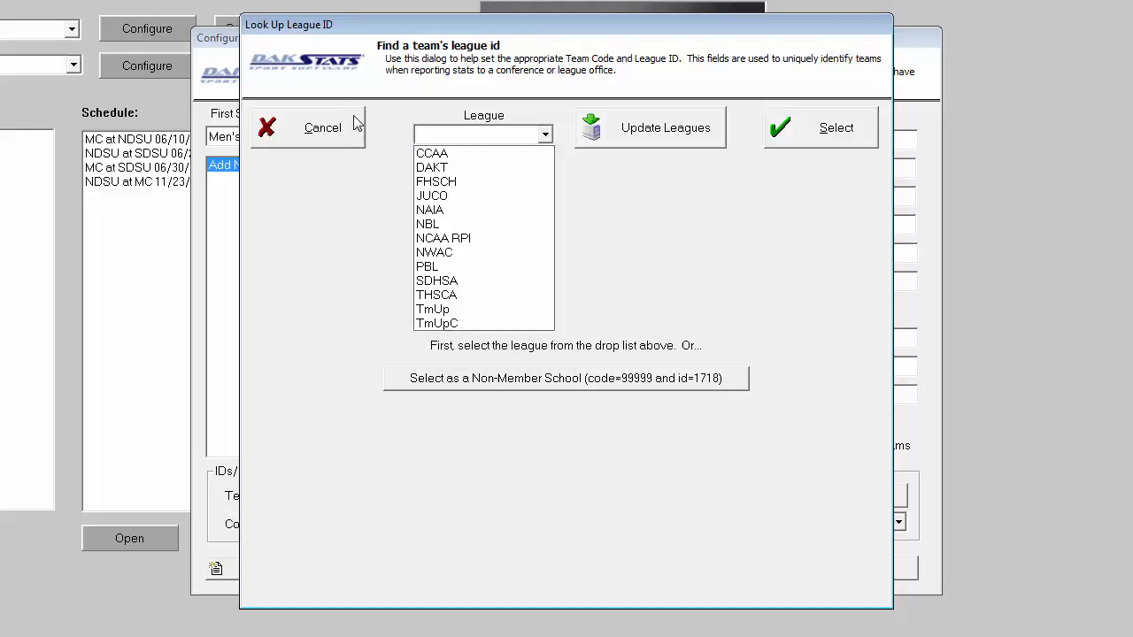
{"action": "left_click", "coordinate": [322, 126]}
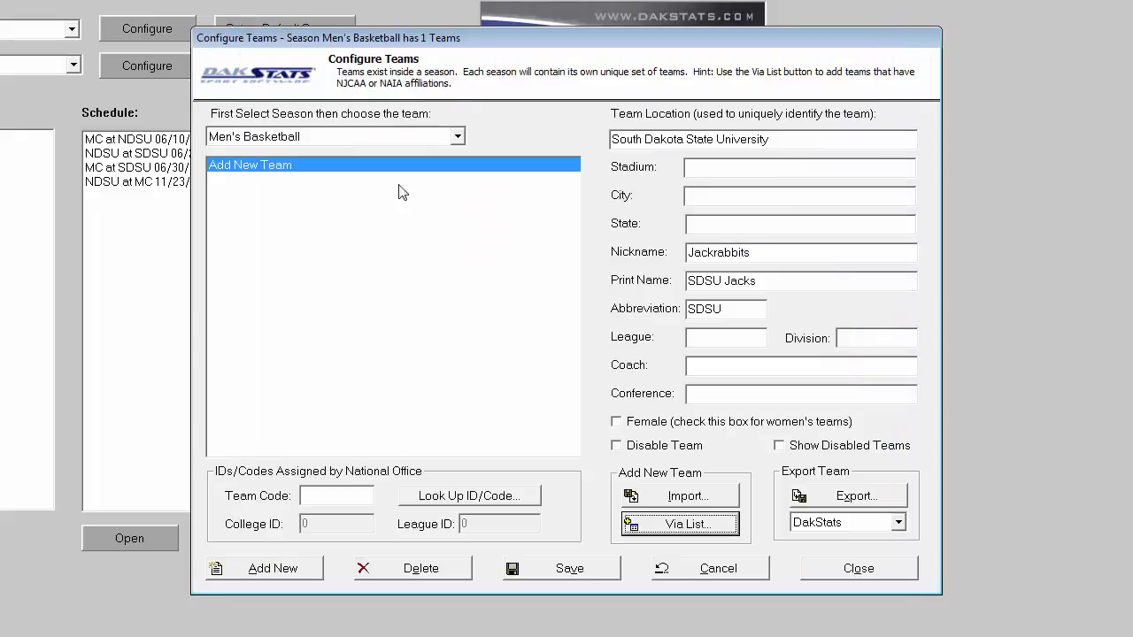
- Save the South Dakota State University team and close Configure Teams
{"action": "left_click", "coordinate": [562, 568]}
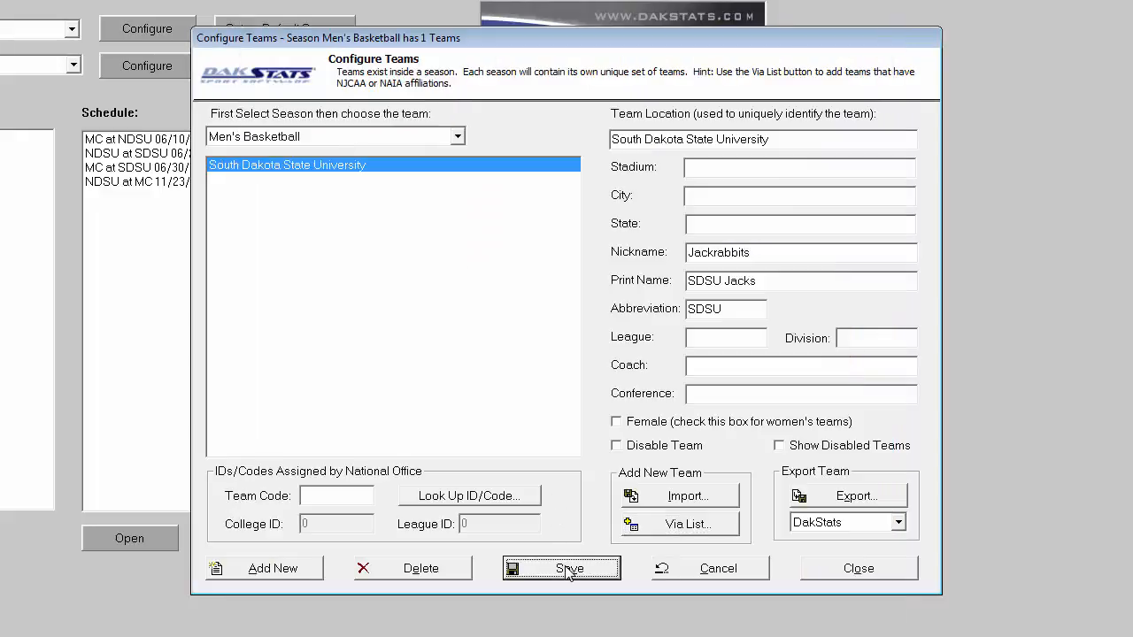
{"action": "left_click", "coordinate": [857, 568]}
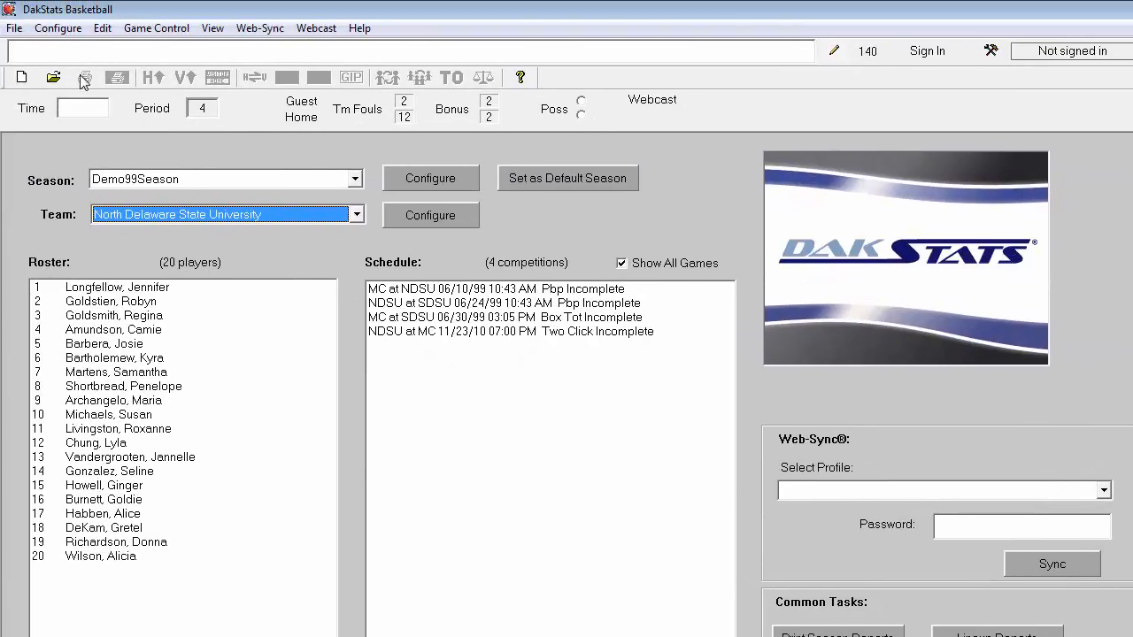
- Open Rosters for South Dakota State University in Men's Basketball and start a new player
{"action": "left_click", "coordinate": [57, 28]}
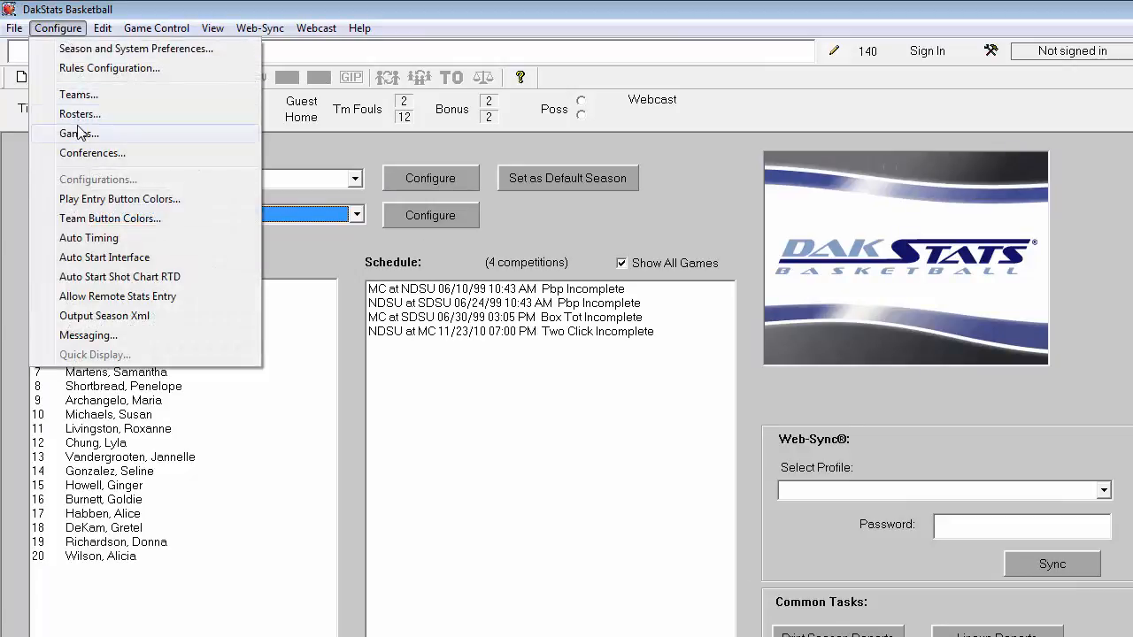
{"action": "left_click", "coordinate": [80, 114]}
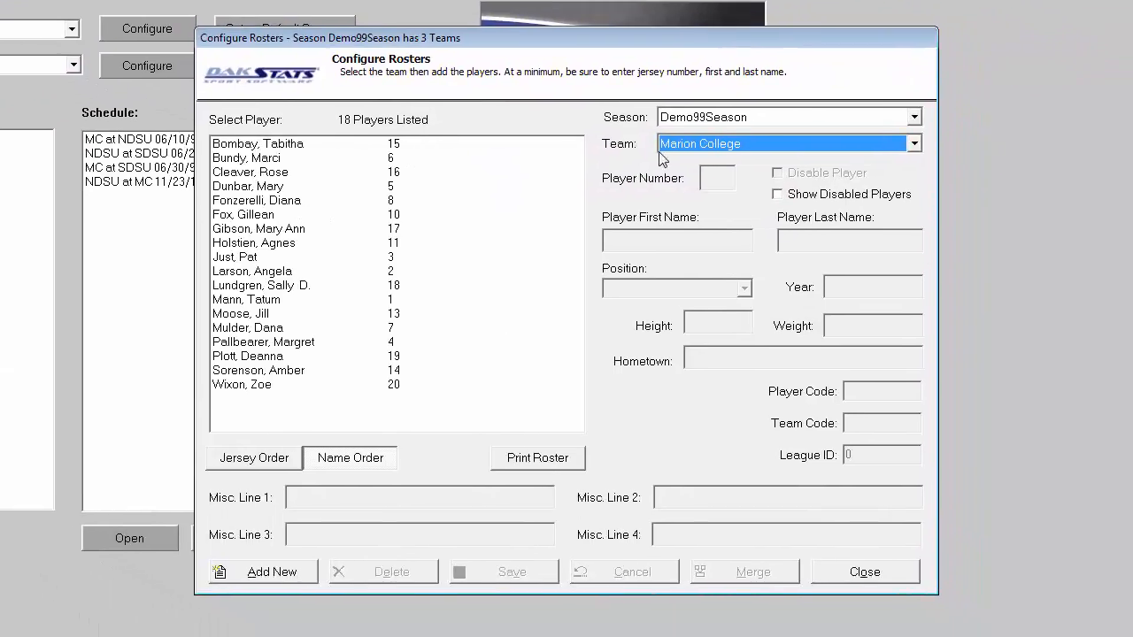
{"action": "left_click", "coordinate": [913, 144]}
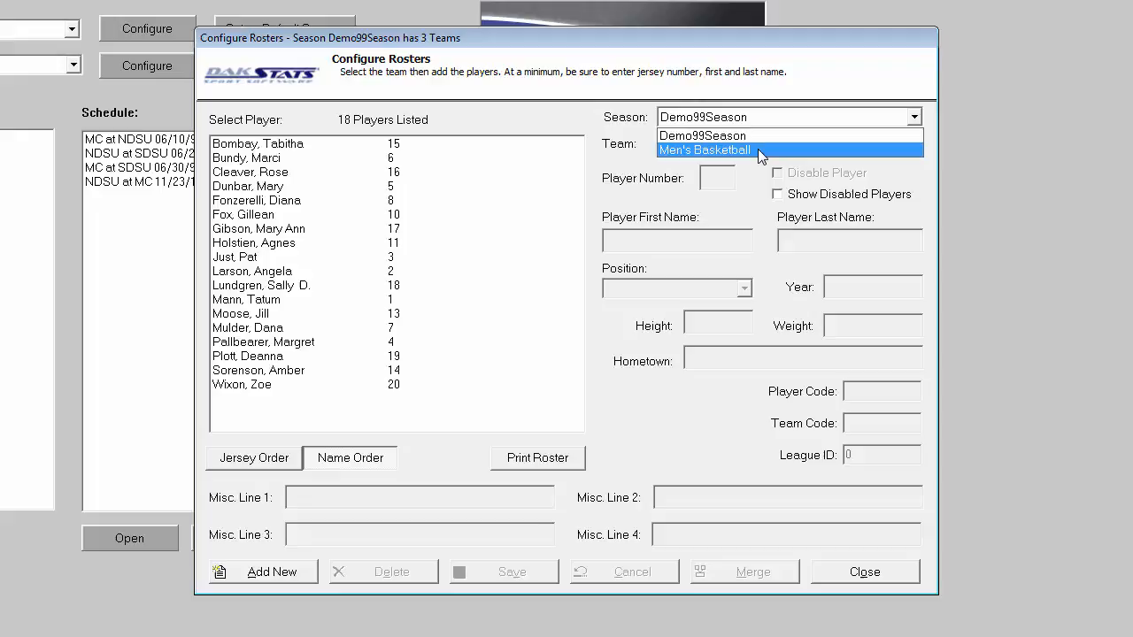
{"action": "left_click", "coordinate": [704, 149]}
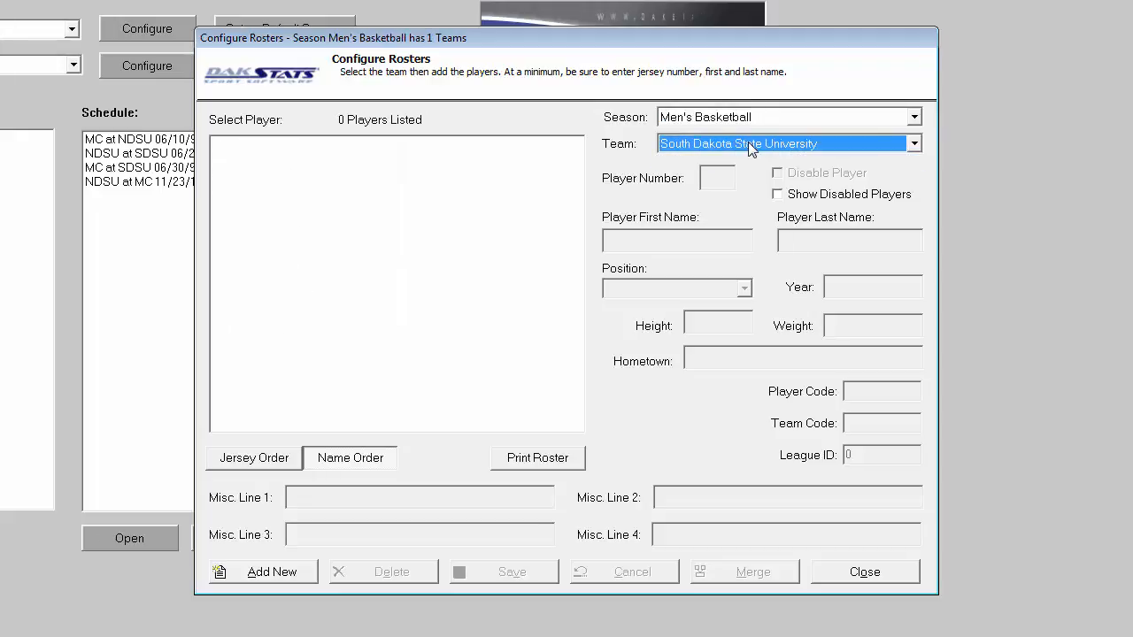
{"action": "left_click", "coordinate": [272, 571]}
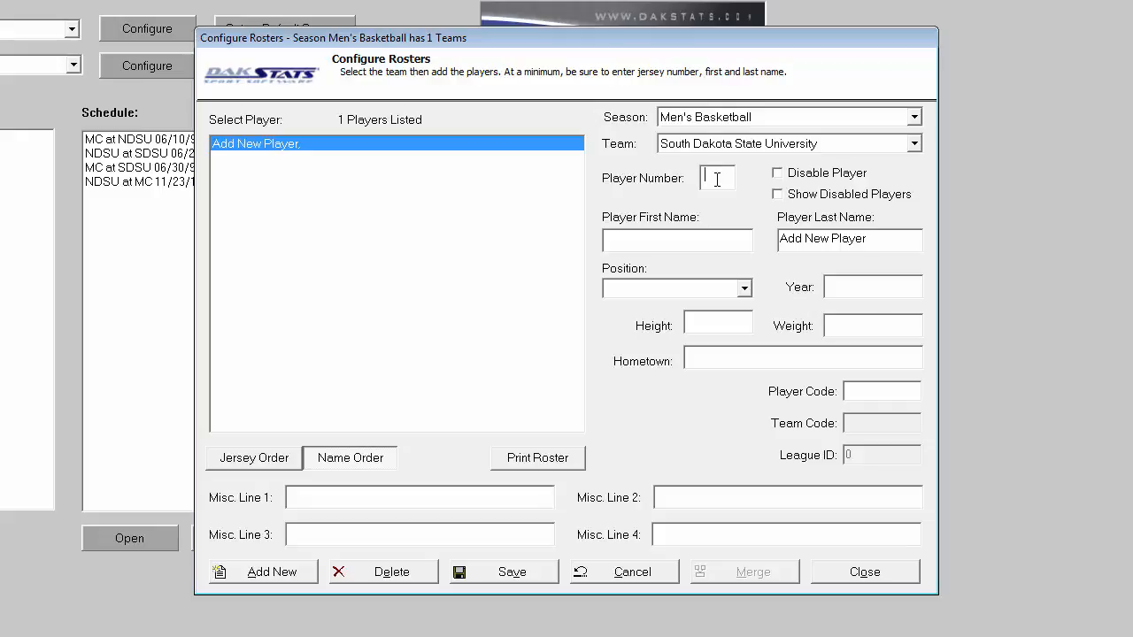
- Enter player number 2, John Smith, save him, and close roster setup
{"action": "type", "text": "2"}
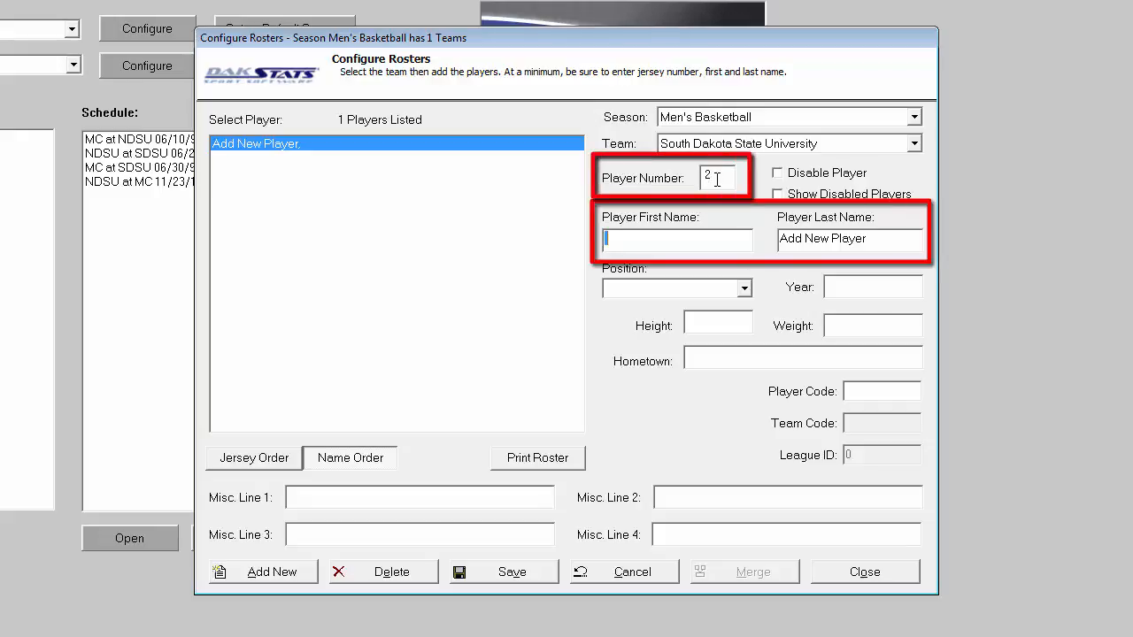
{"action": "type", "text": "John"}
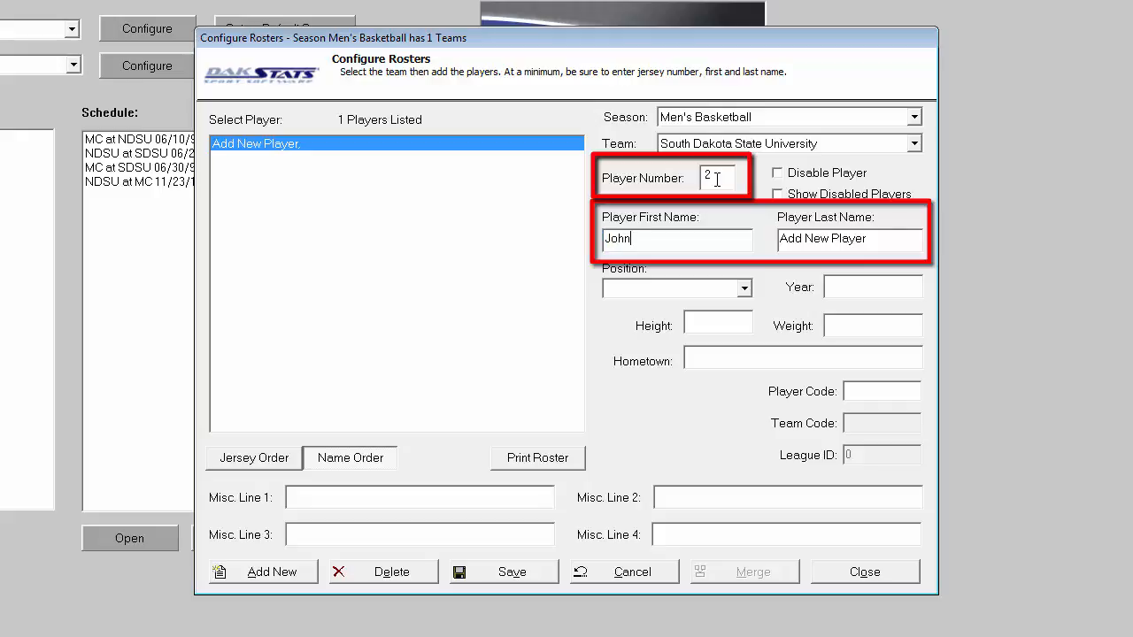
{"action": "type", "text": "Smith"}
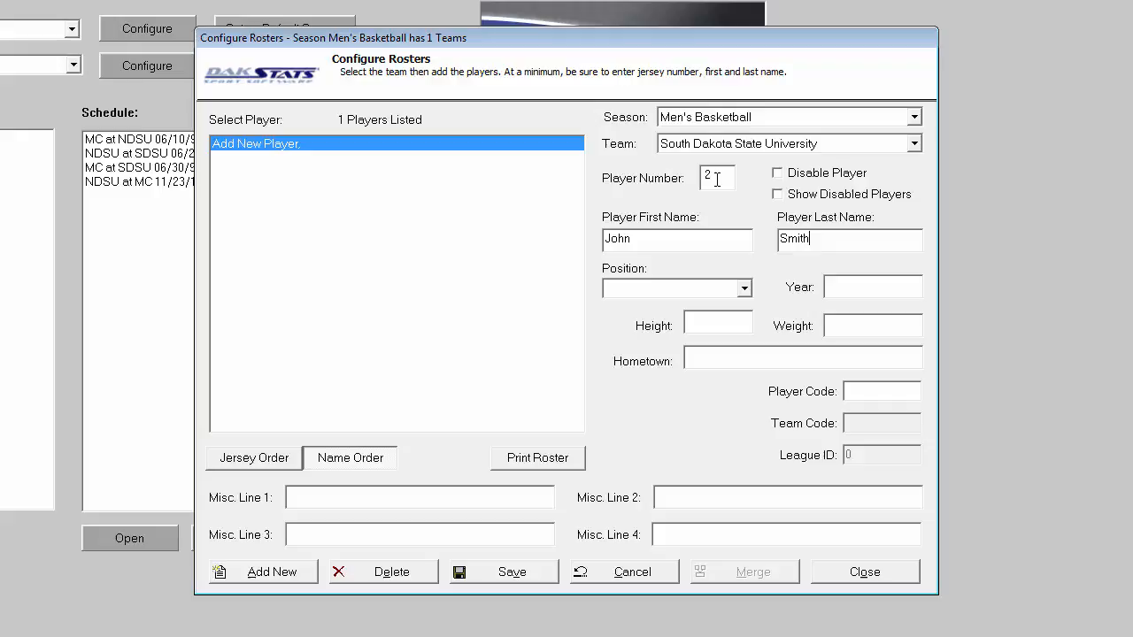
{"action": "mouse_move", "coordinate": [631, 462]}
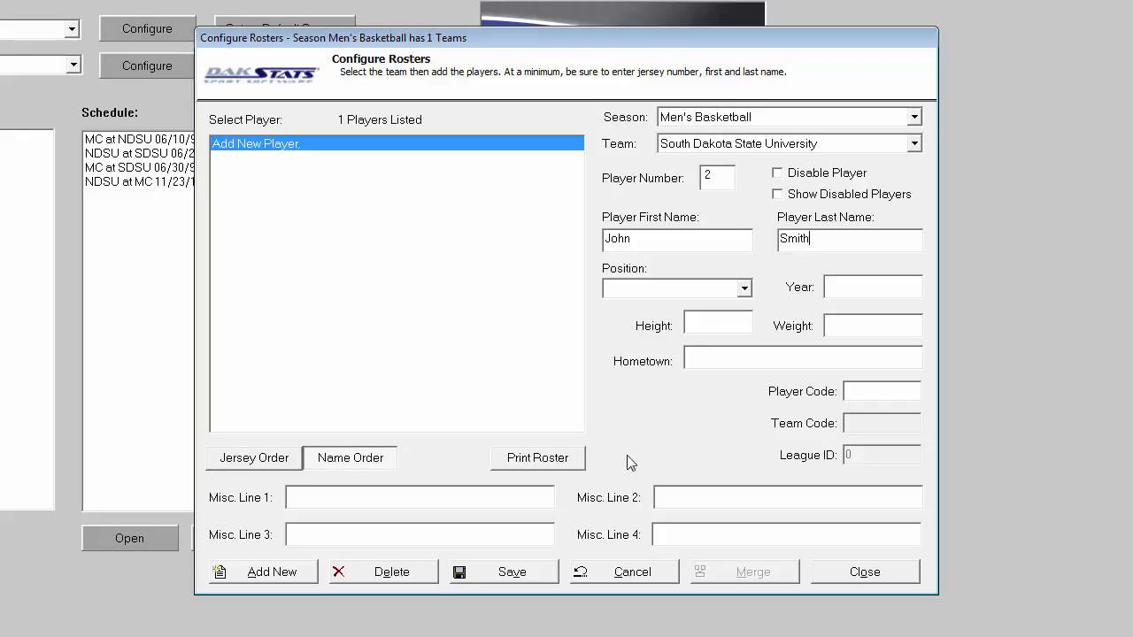
{"action": "left_click", "coordinate": [503, 570]}
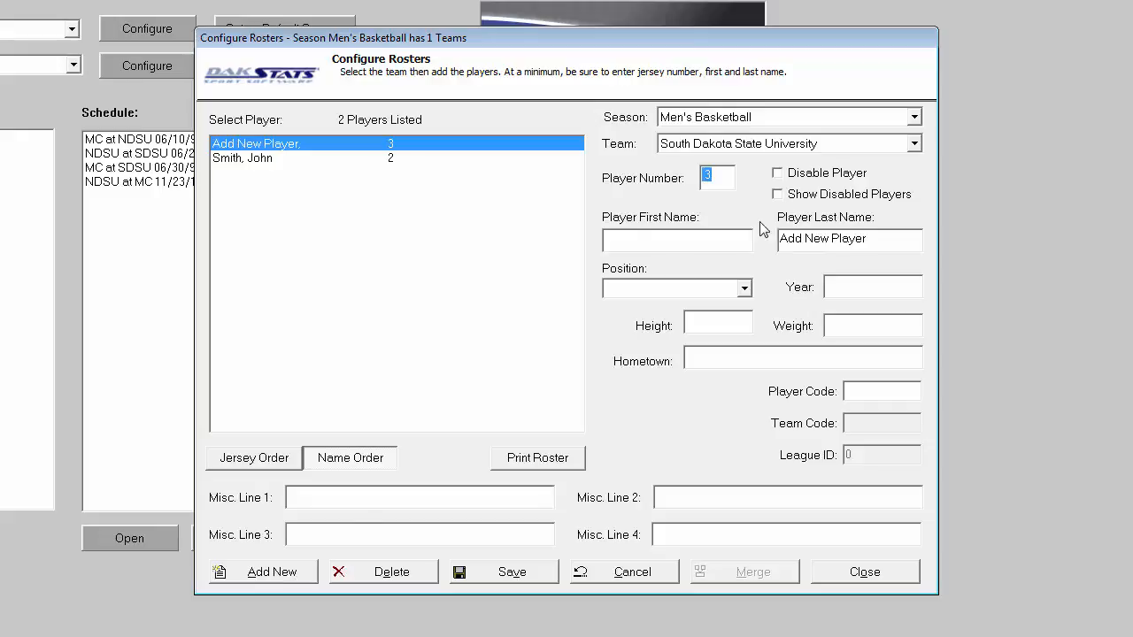
{"action": "left_click", "coordinate": [503, 570]}
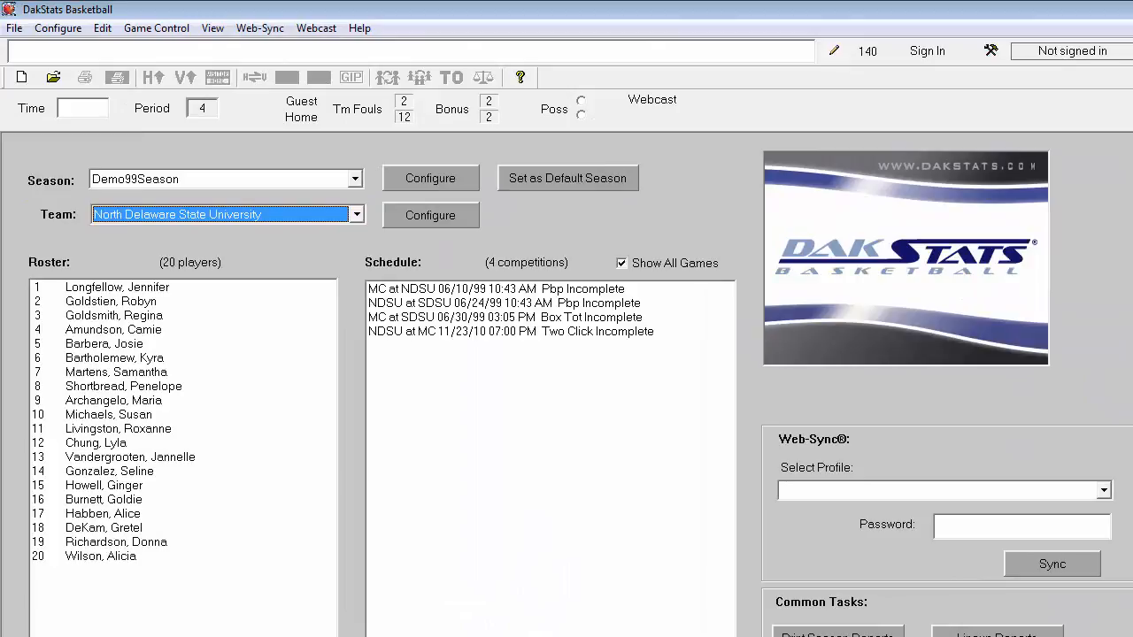
- Start a new Men's Basketball game with Alabama Southern visiting South Dakota State University
{"action": "left_click", "coordinate": [14, 28]}
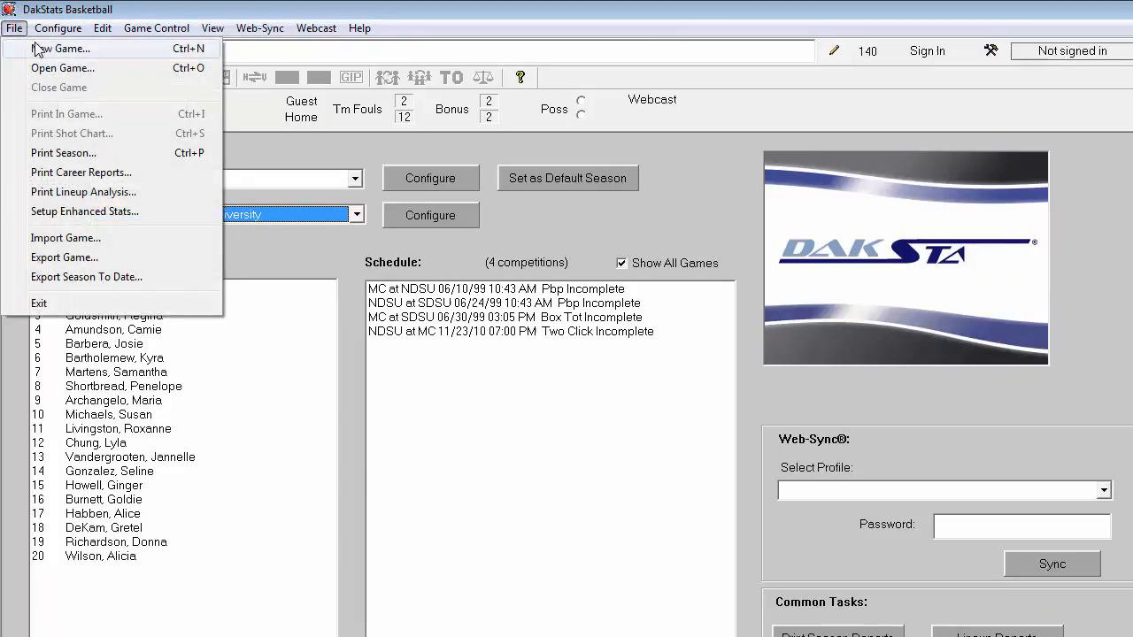
{"action": "left_click", "coordinate": [60, 48]}
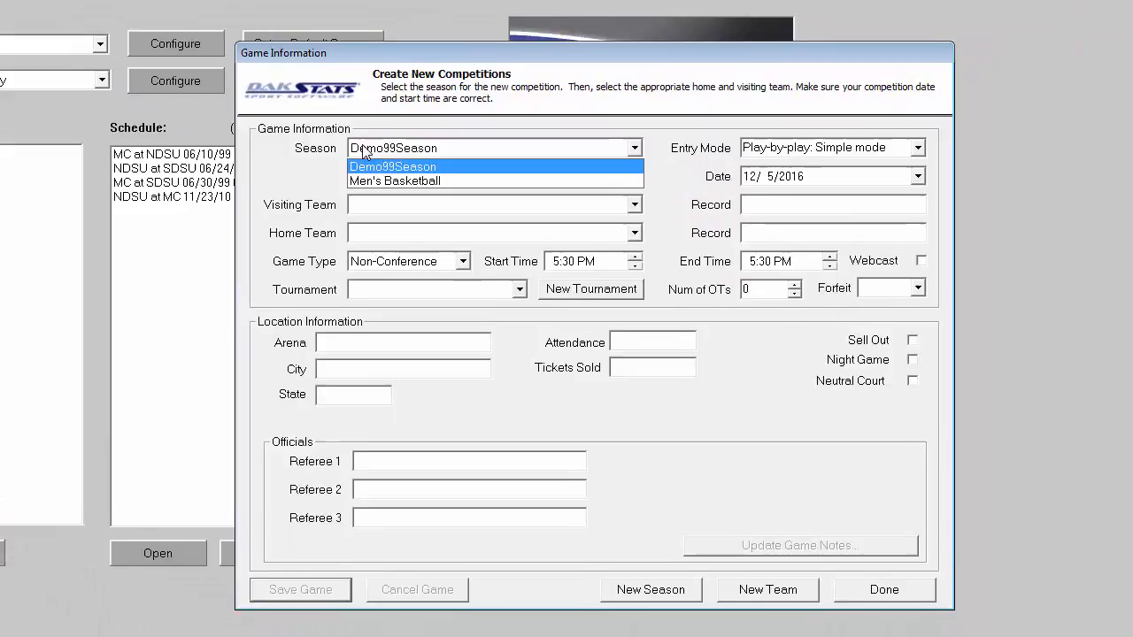
{"action": "left_click", "coordinate": [393, 181]}
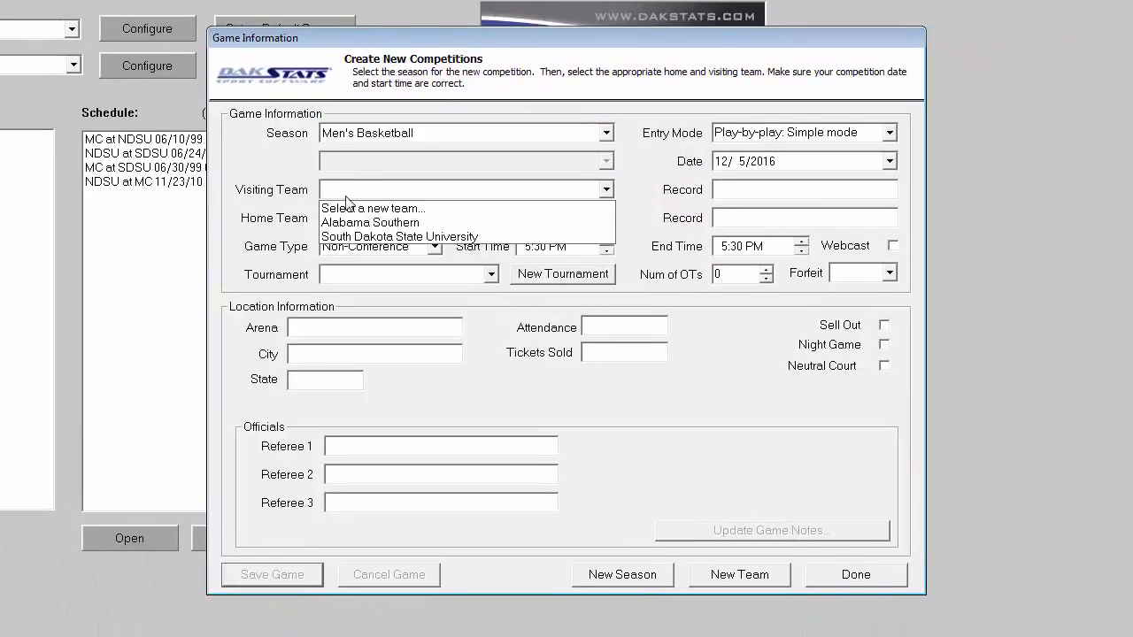
{"action": "left_click", "coordinate": [398, 237]}
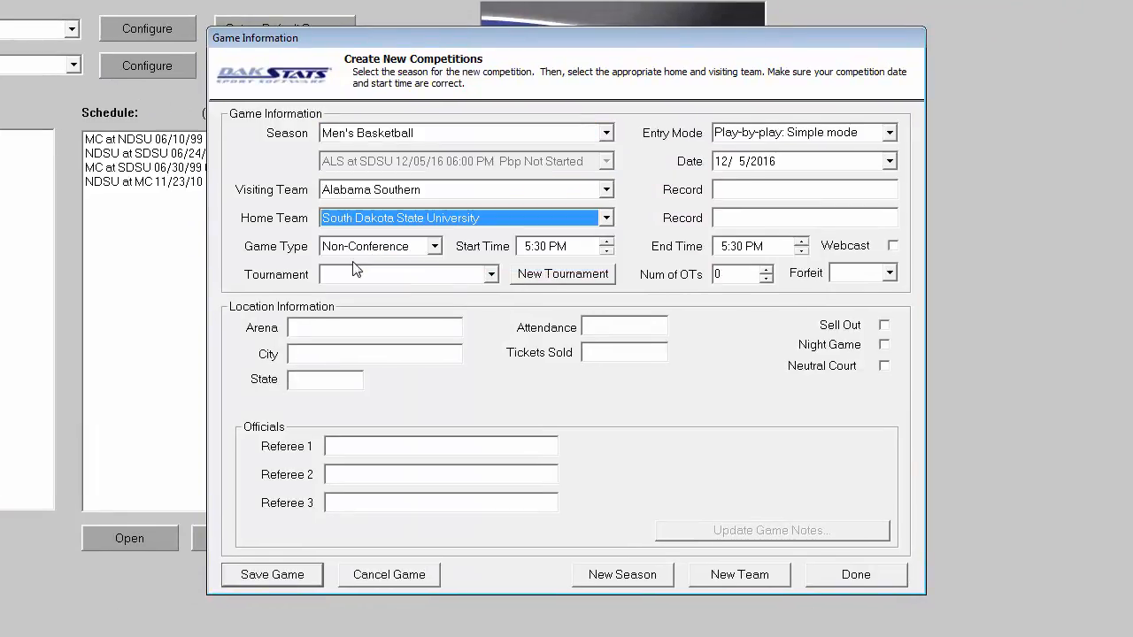
{"action": "left_click", "coordinate": [796, 132]}
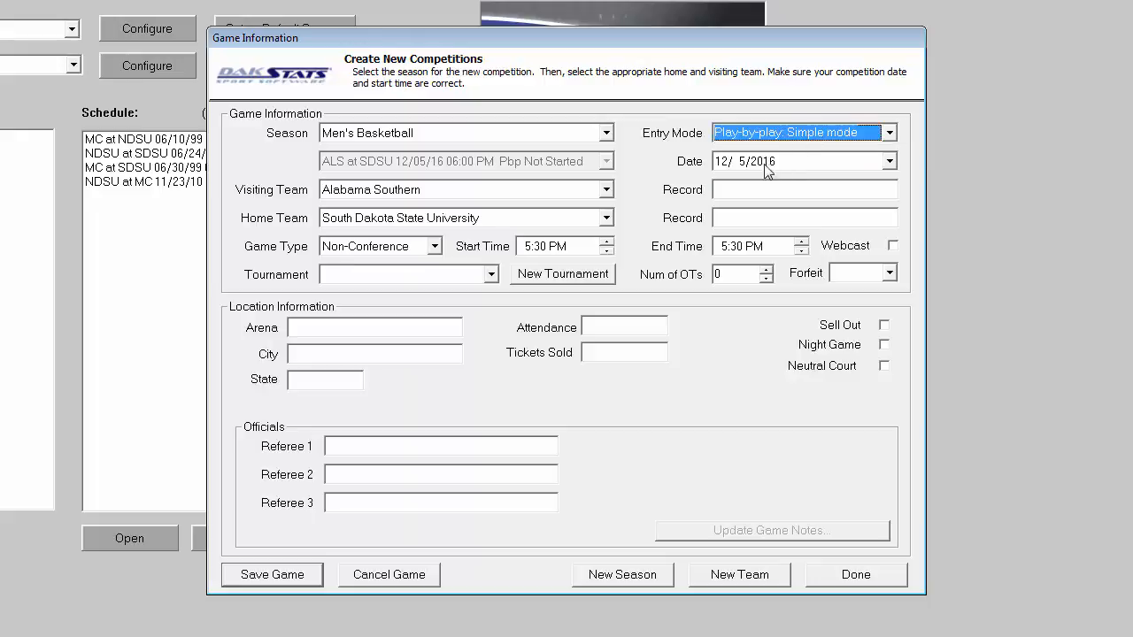
- Keep 12/5/2016 as the game date, save the game, and close the window
{"action": "left_click", "coordinate": [889, 161]}
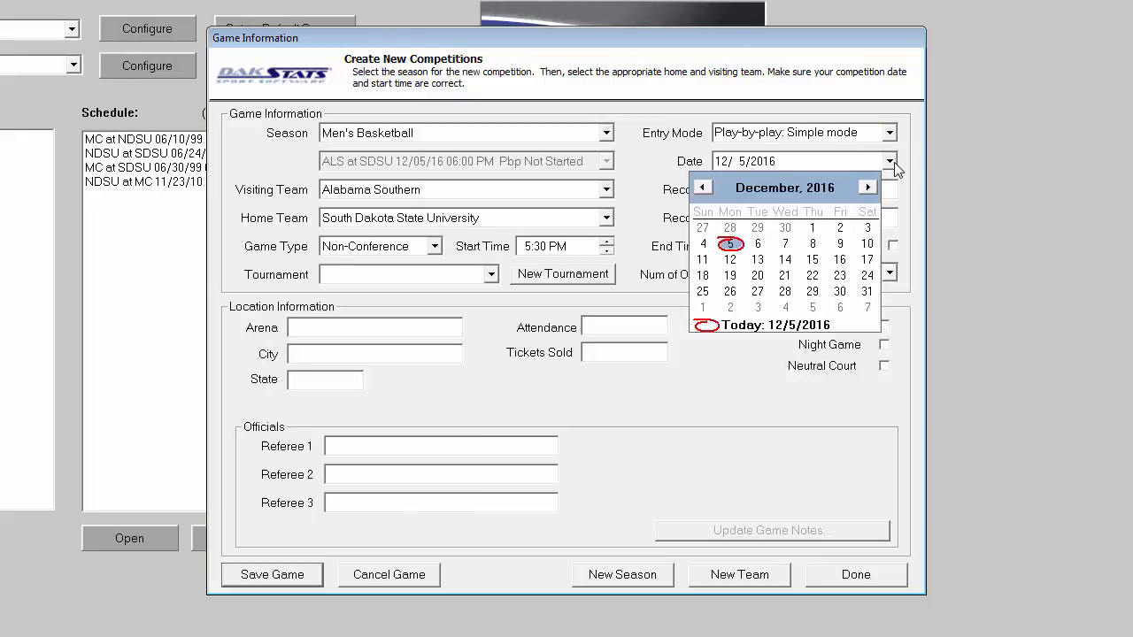
{"action": "left_click", "coordinate": [730, 243]}
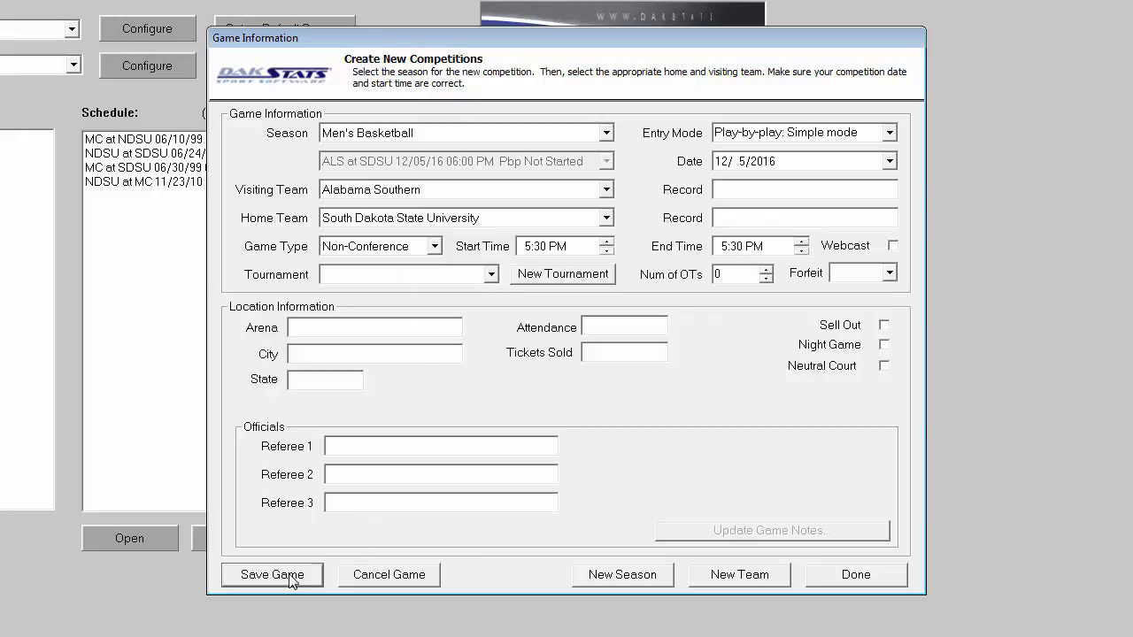
{"action": "left_click", "coordinate": [272, 573]}
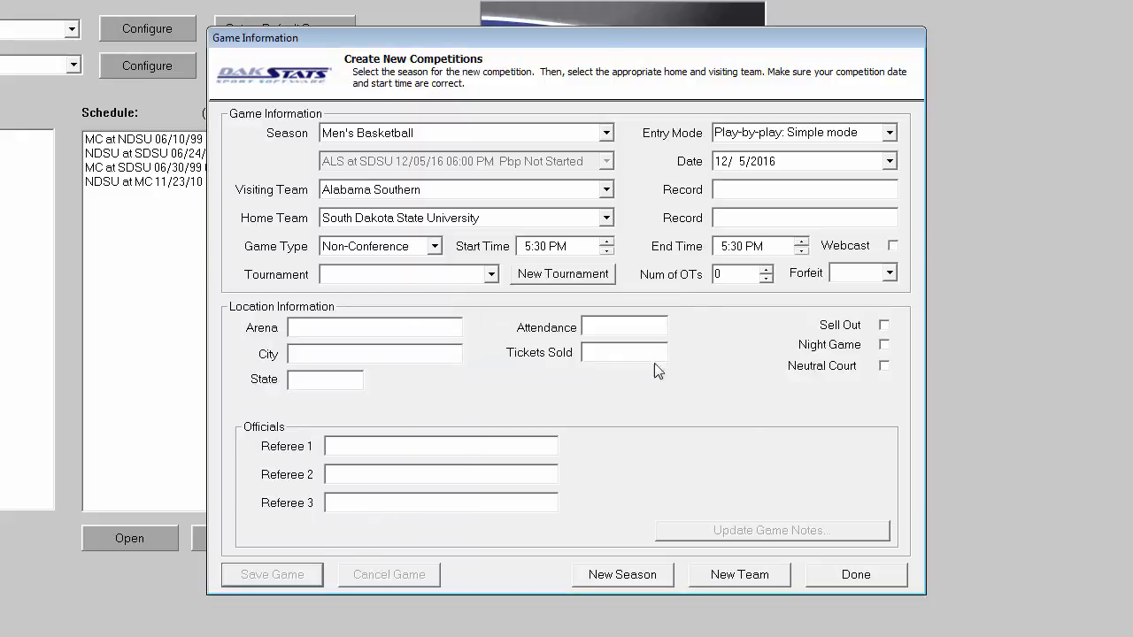
{"action": "left_click", "coordinate": [855, 575]}
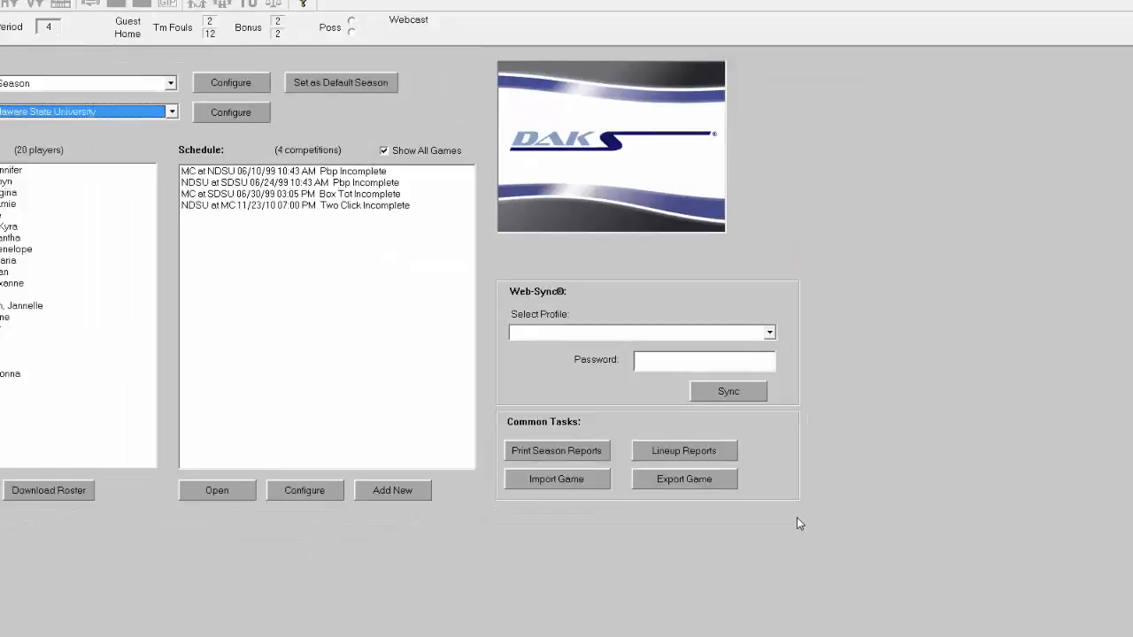